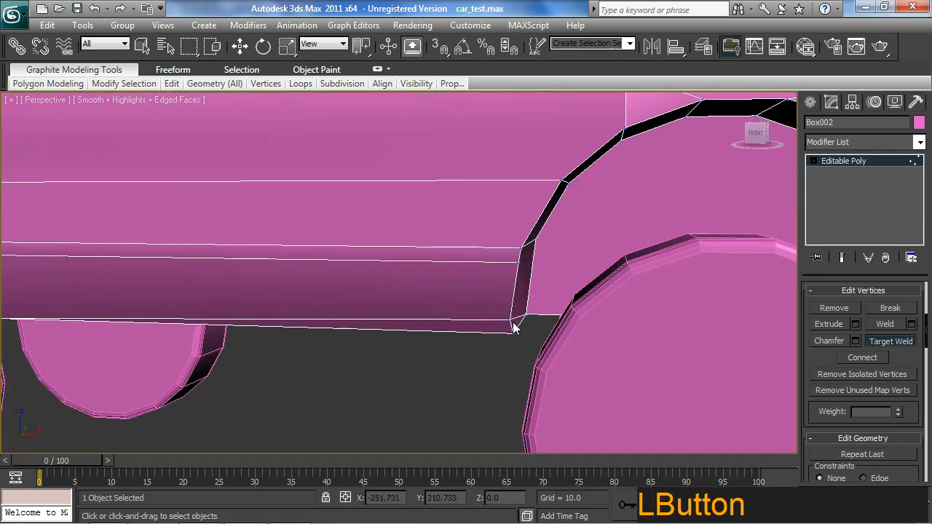
Step: Move the wheel-arch vertices so both arches curve evenly around the wheels
drag(514, 328, 472, 328)
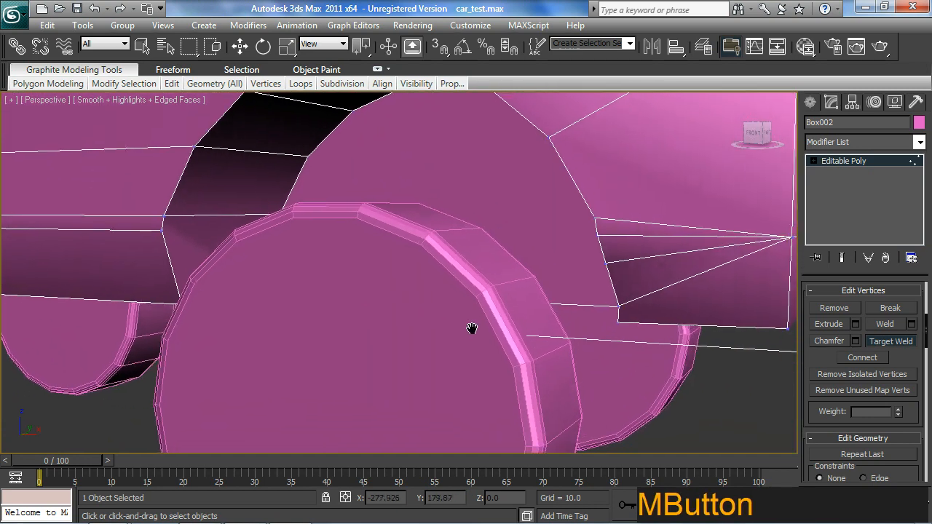
drag(472, 329, 343, 248)
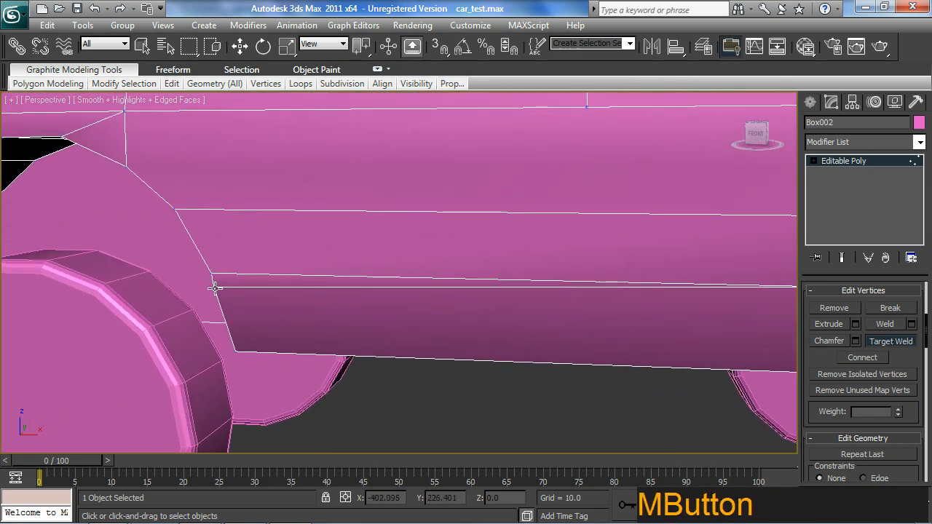
drag(215, 288, 390, 304)
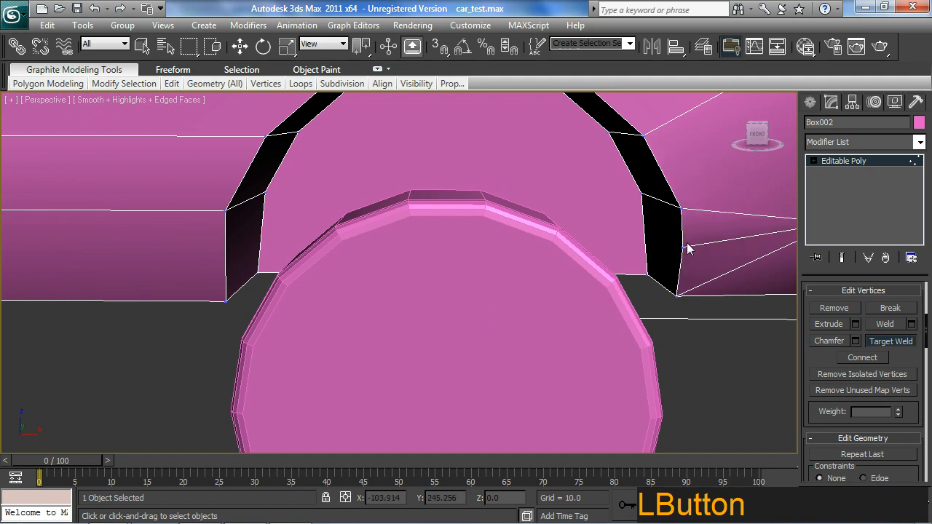
mouse_move(676, 295)
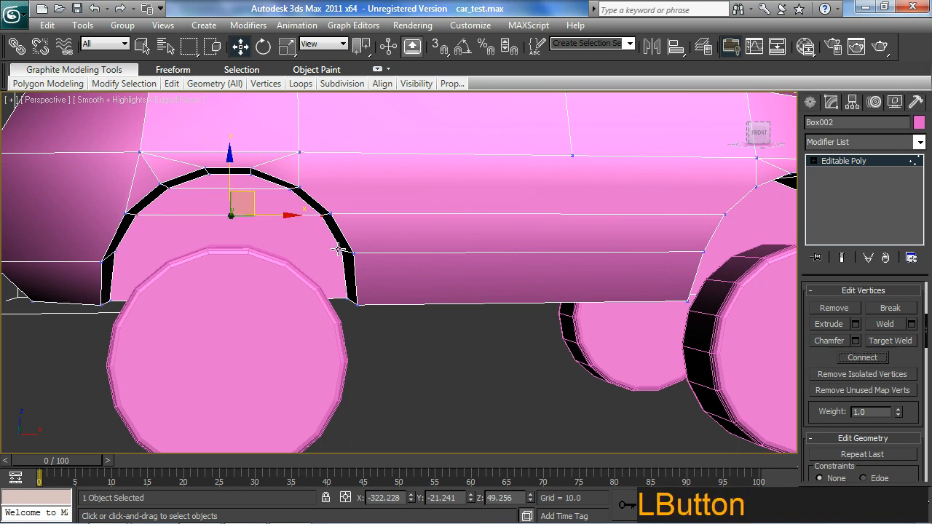
drag(230, 215, 229, 251)
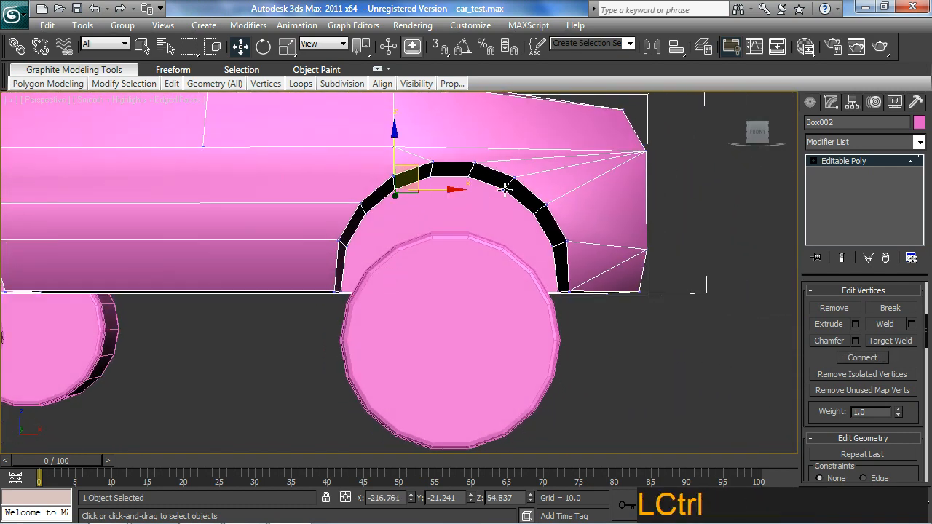
drag(408, 190, 451, 188)
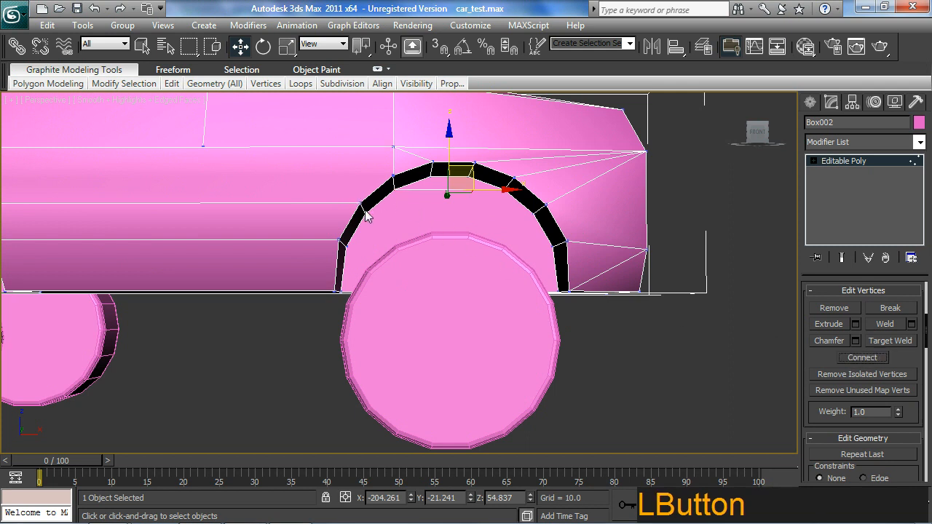
drag(447, 192, 368, 215)
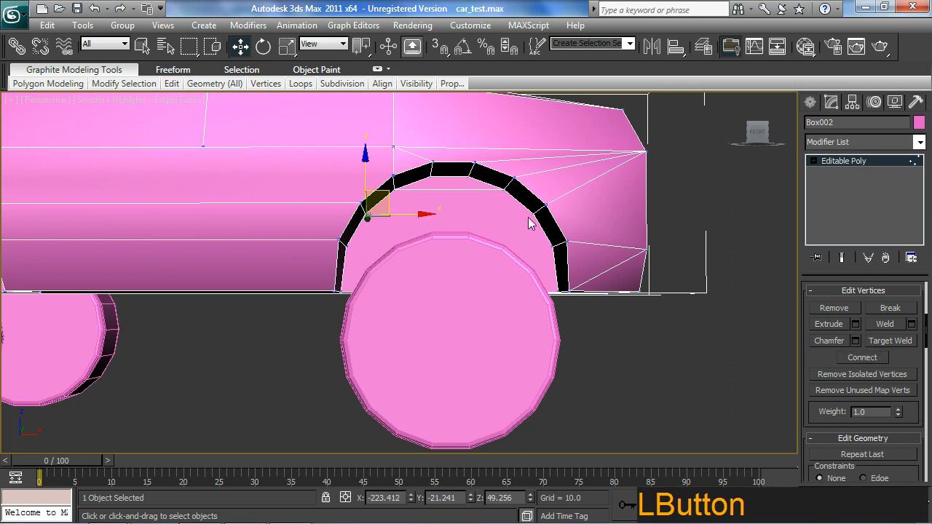
drag(368, 214, 448, 215)
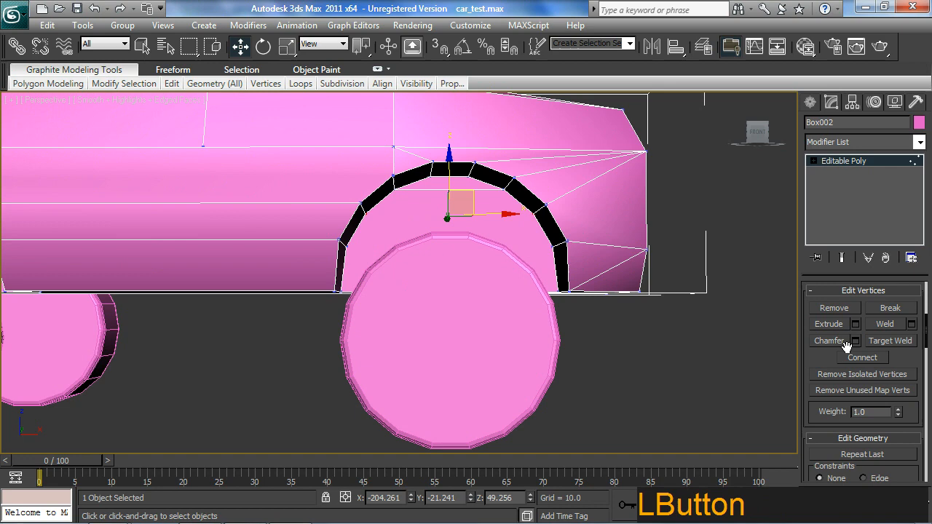
drag(447, 215, 348, 248)
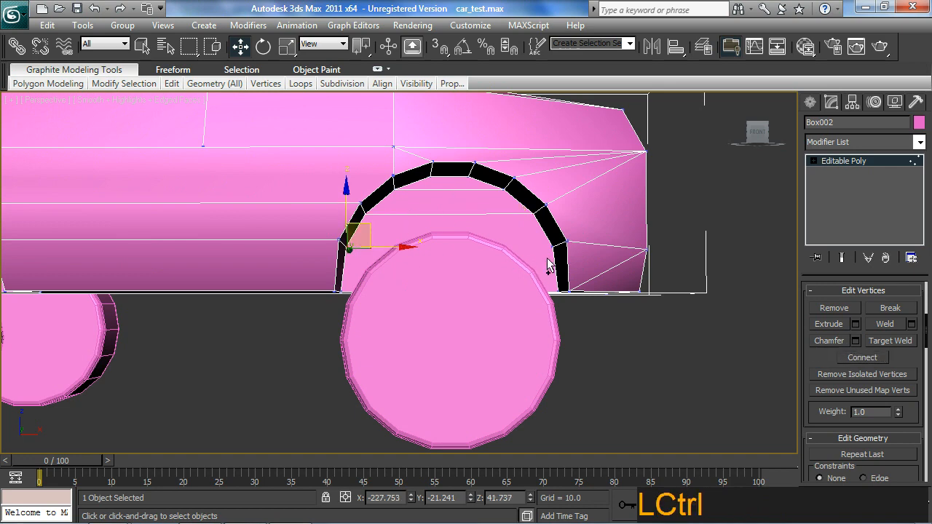
drag(348, 241, 447, 240)
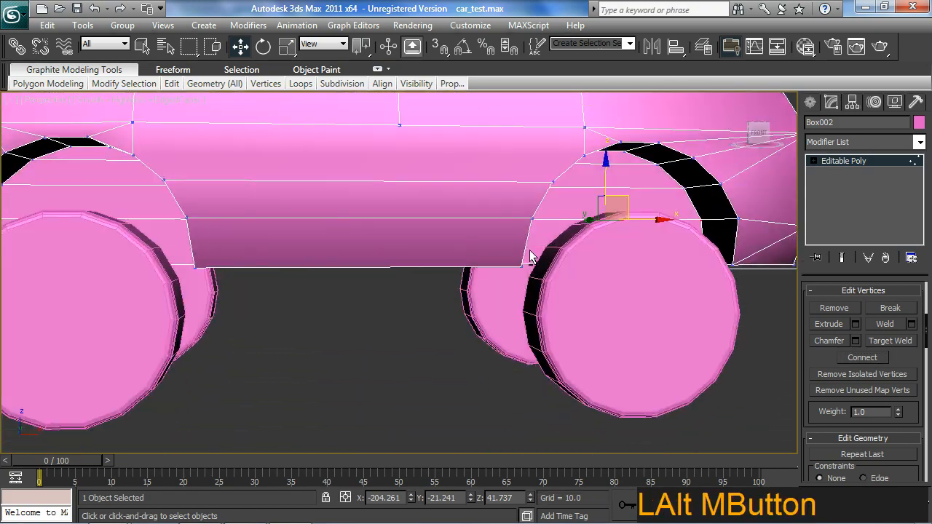
drag(510, 255, 502, 277)
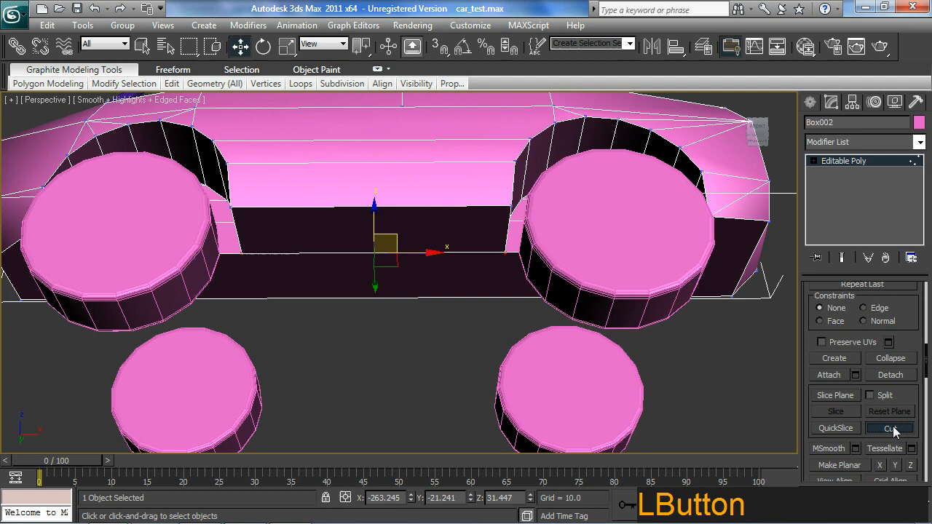
Step: Cut new edges into the car body's underside next to the wheel wells
click(889, 428)
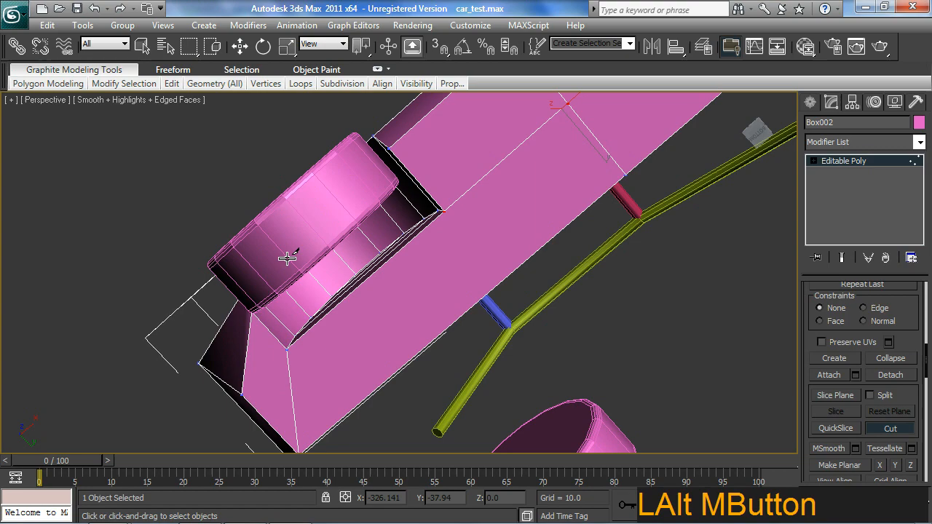
drag(287, 258, 342, 326)
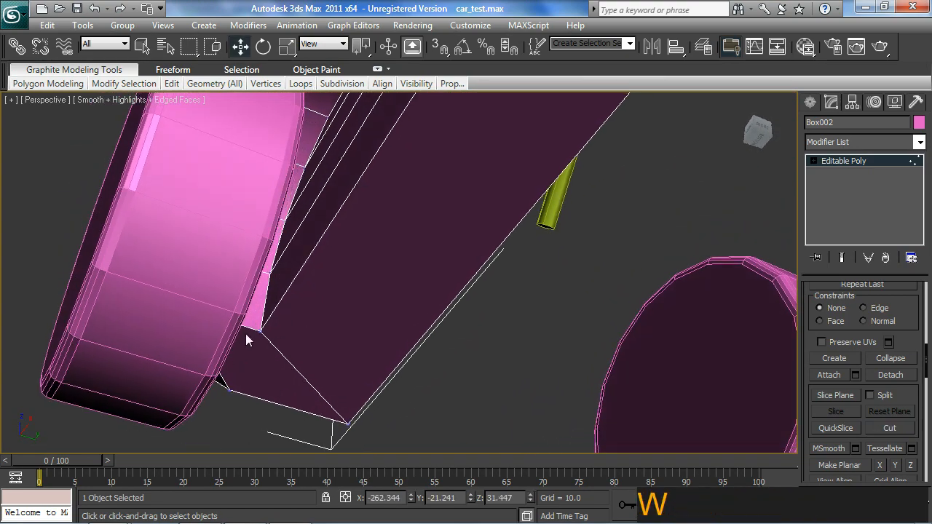
key(ctrl+z)
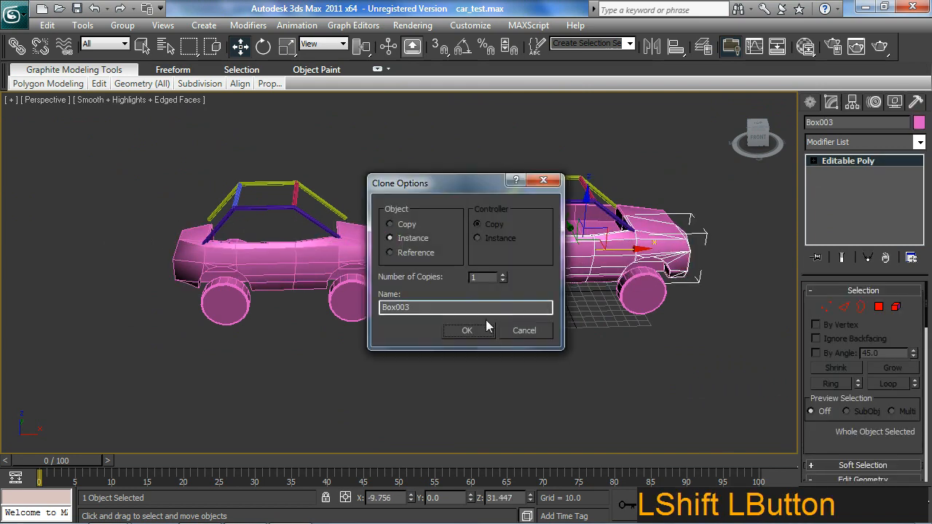
Step: Clone the body as independent copy Box003 and apply a Symmetry modifier mirrored on Y
click(390, 223)
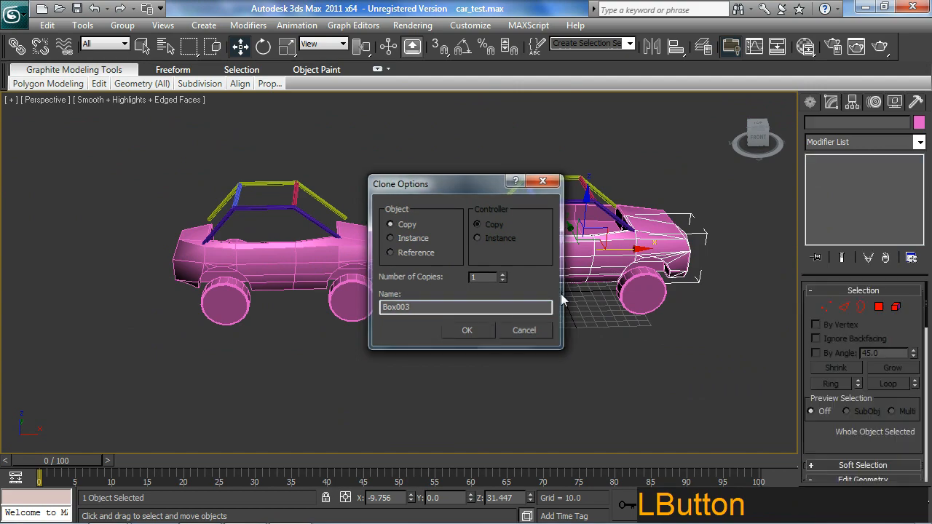
click(467, 330)
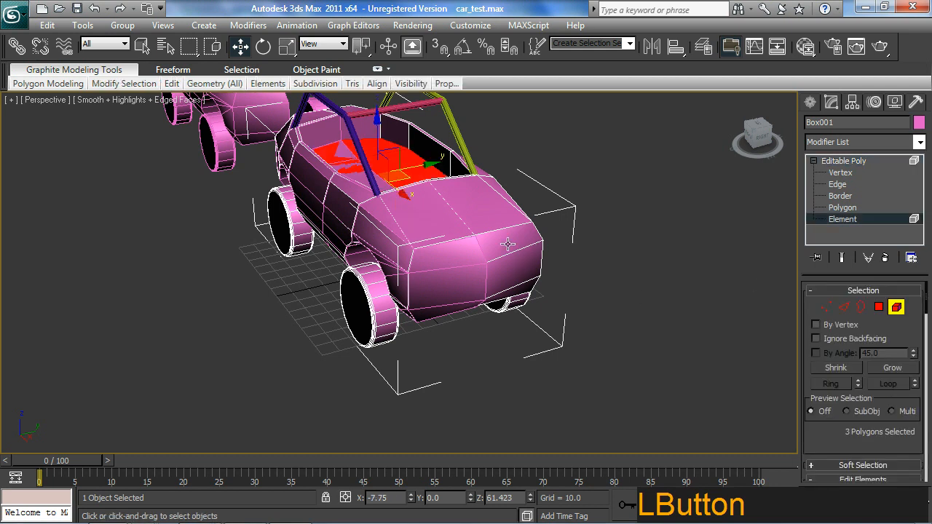
click(506, 244)
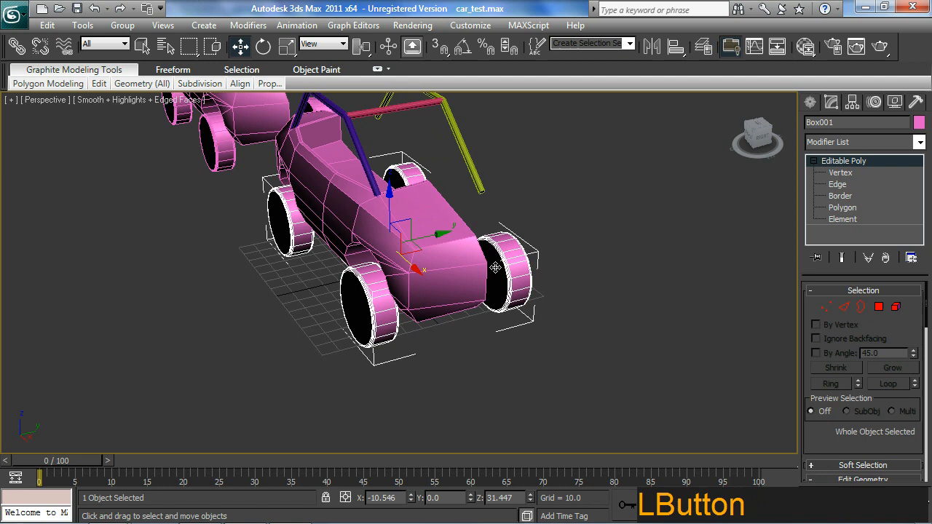
click(920, 142)
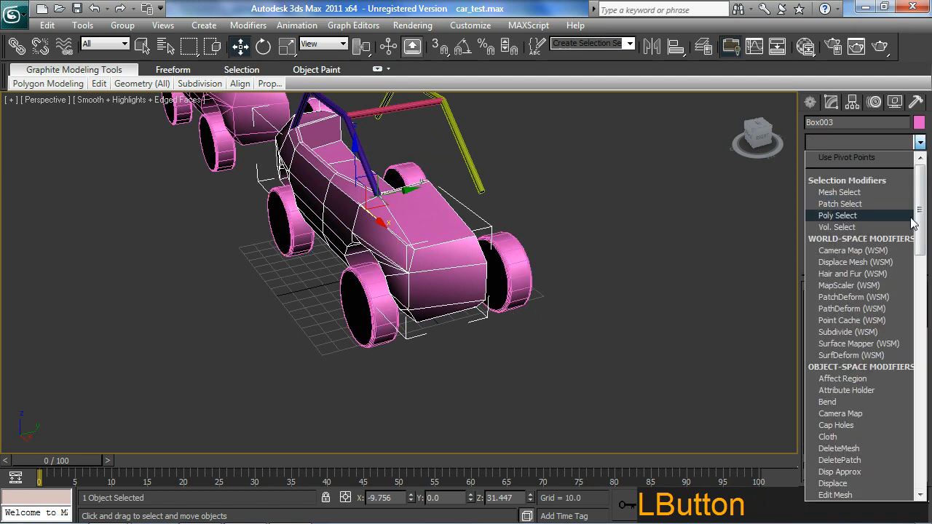
scroll(down, 3)
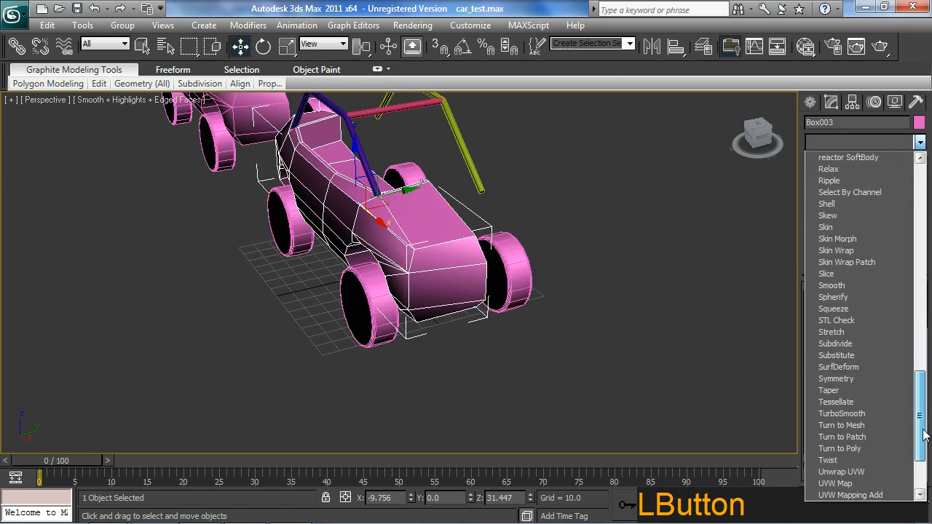
click(836, 379)
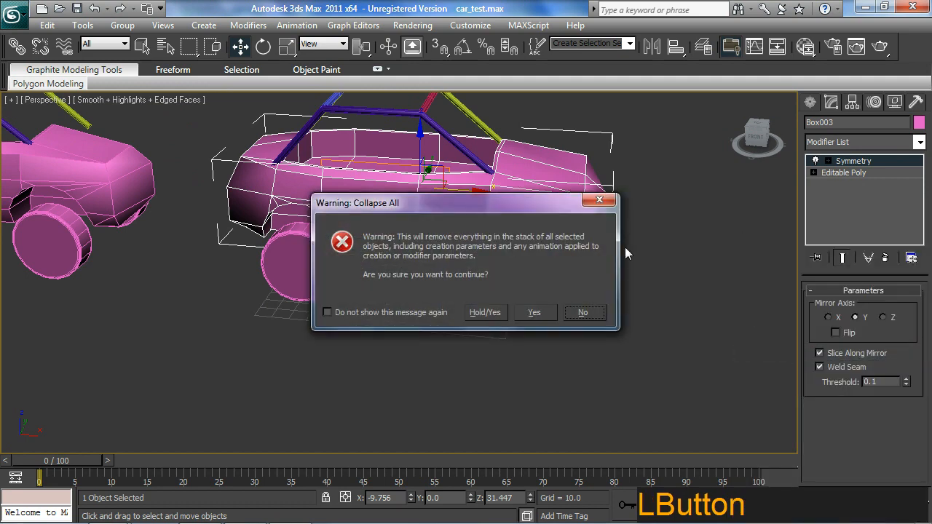
Step: Collapse Box003's stack to an Editable Poly, inspect it, and select Box002
click(533, 313)
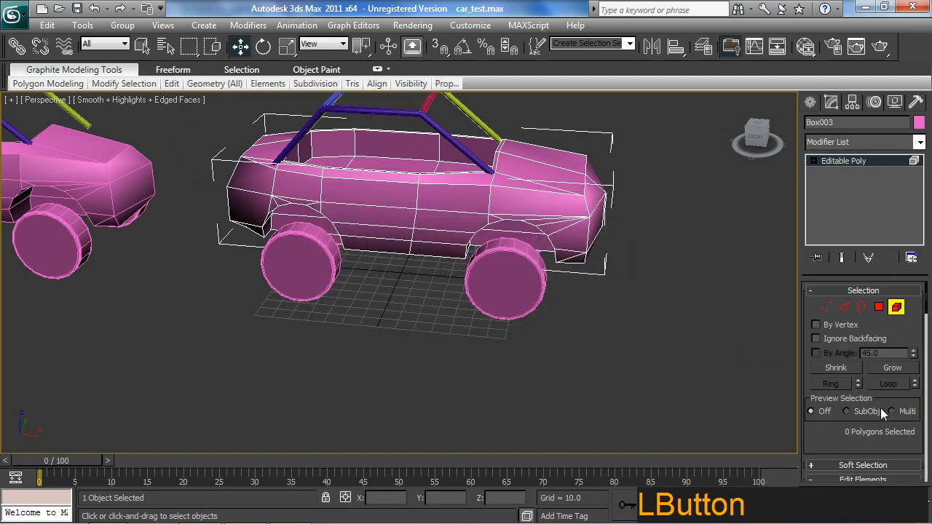
scroll(down, 3)
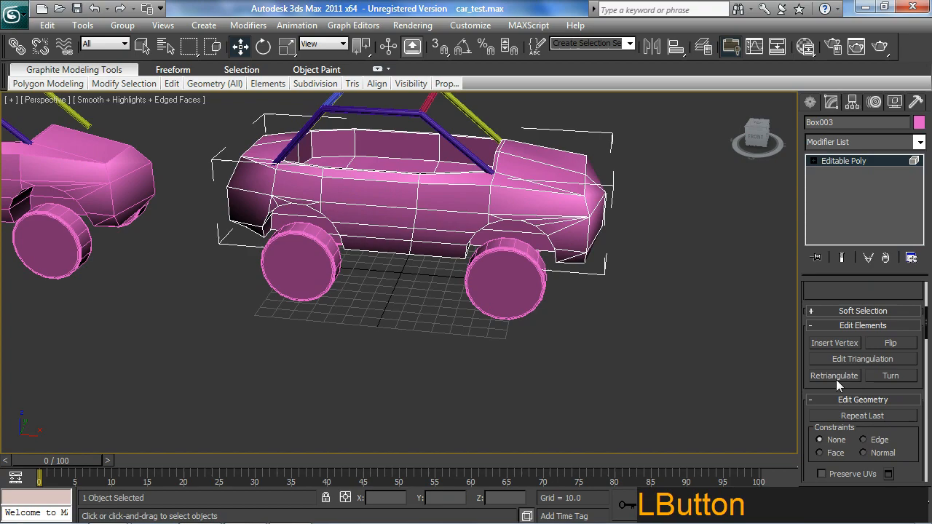
scroll(down, 3)
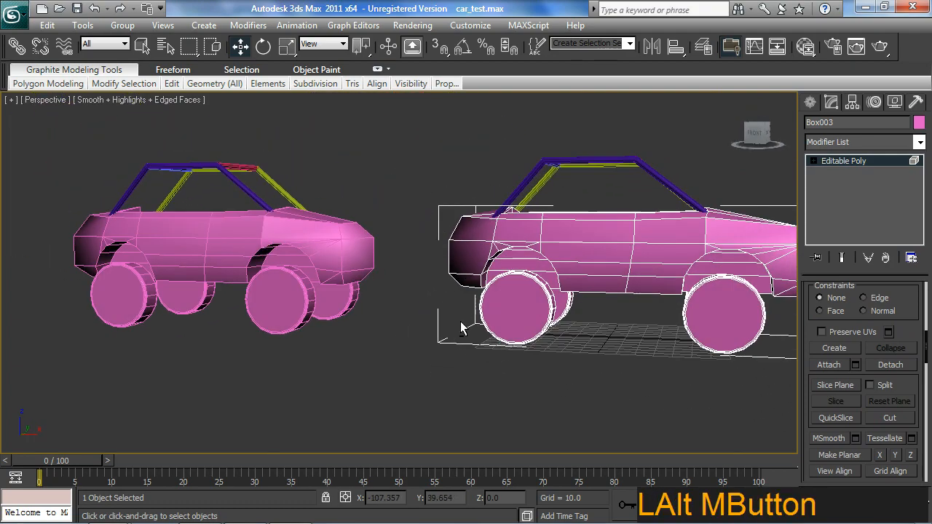
drag(461, 328, 329, 321)
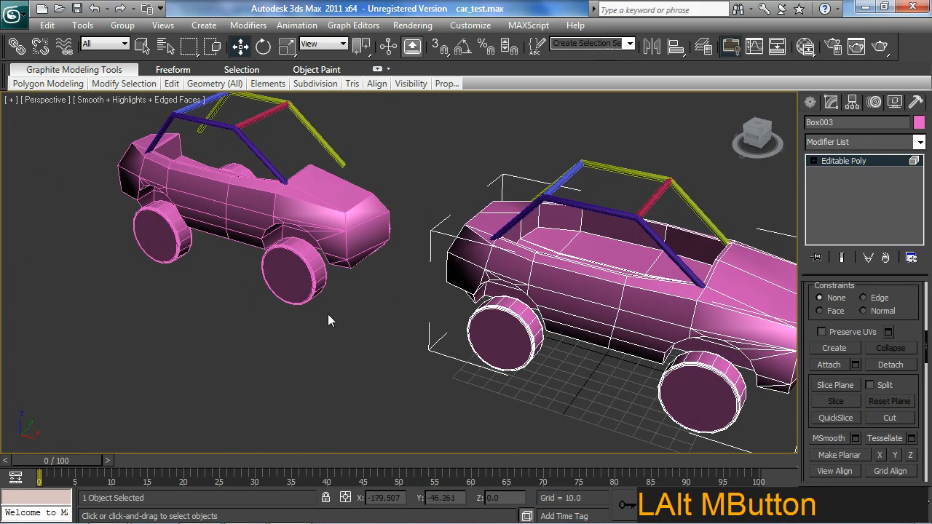
drag(330, 320, 378, 346)
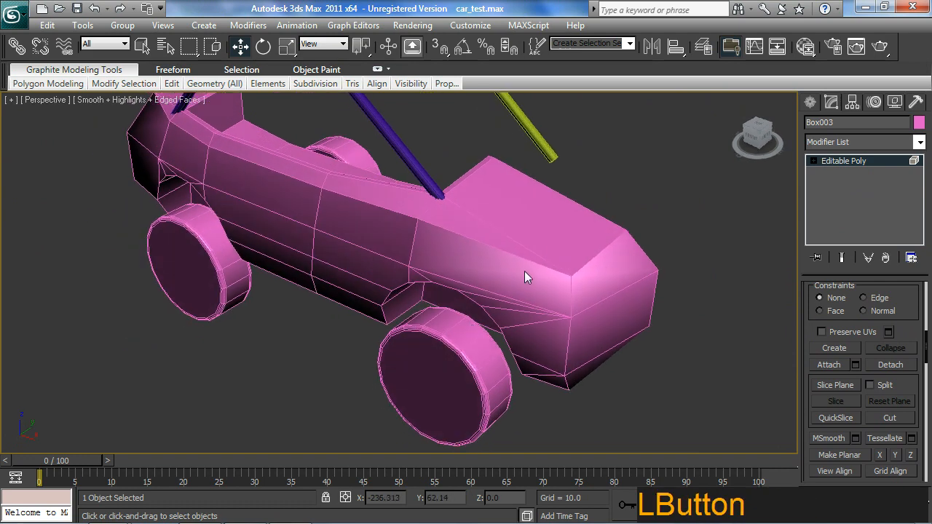
click(556, 237)
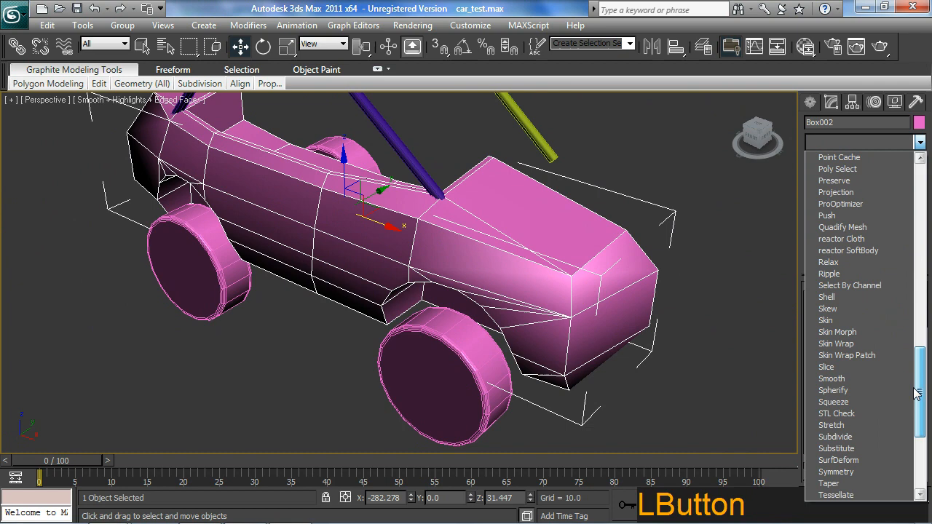
Step: Add a Symmetry modifier to Box002 with the mirror axis set to Y
click(836, 471)
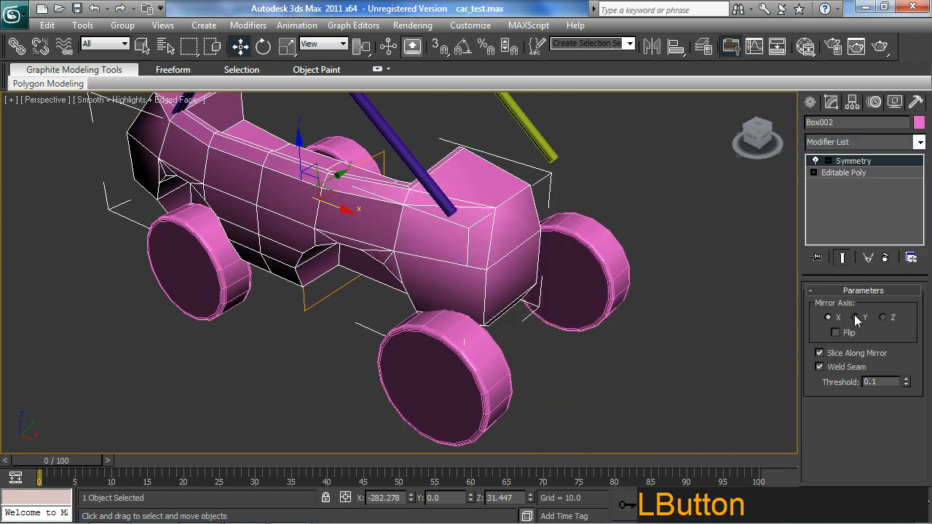
click(855, 317)
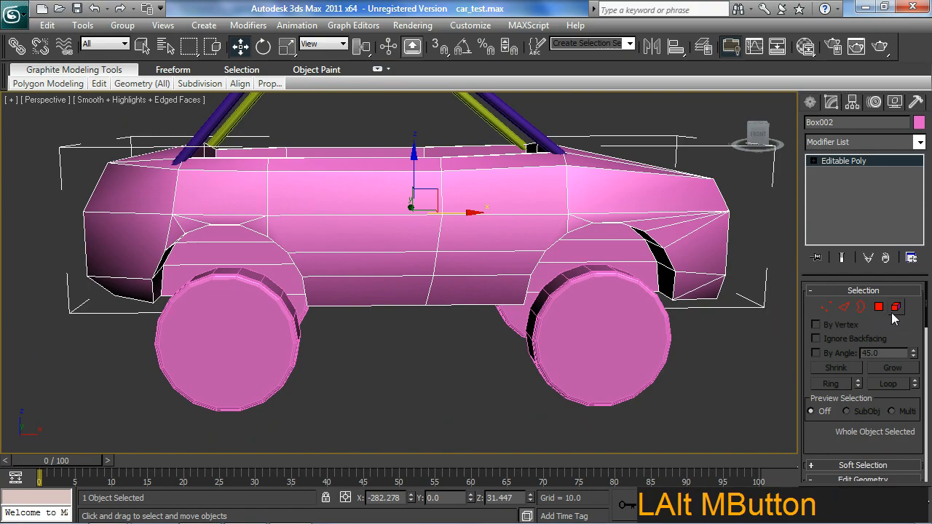
Step: Select about 100 outer polygons on Box002, excluding wheel-arch and underside faces
click(879, 306)
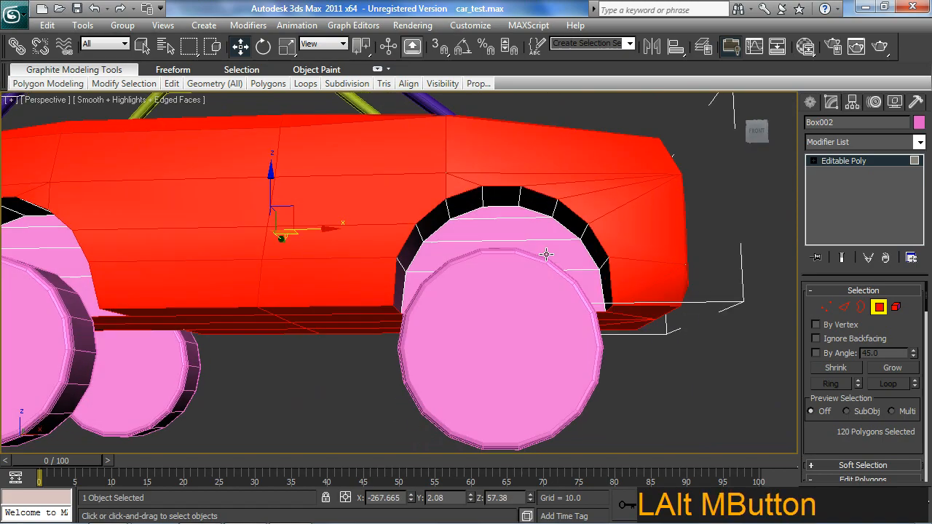
drag(546, 255, 277, 244)
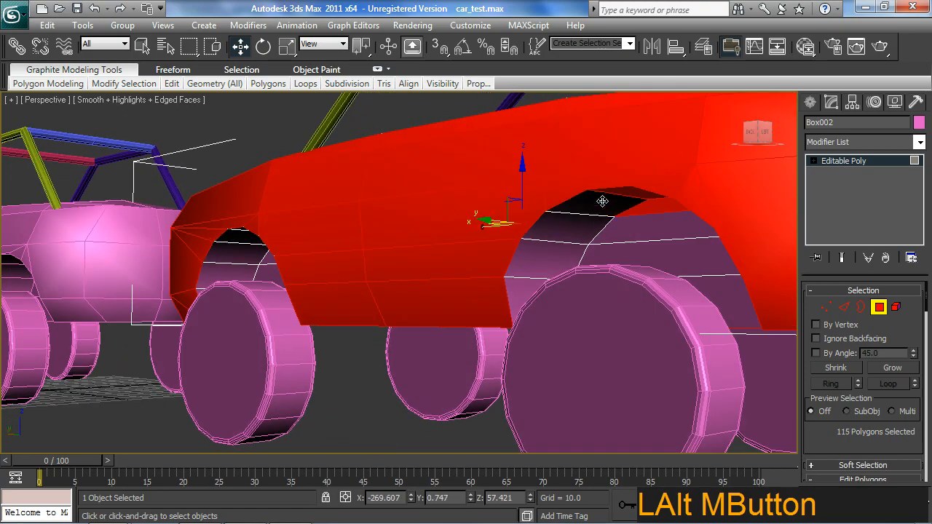
drag(603, 201, 716, 217)
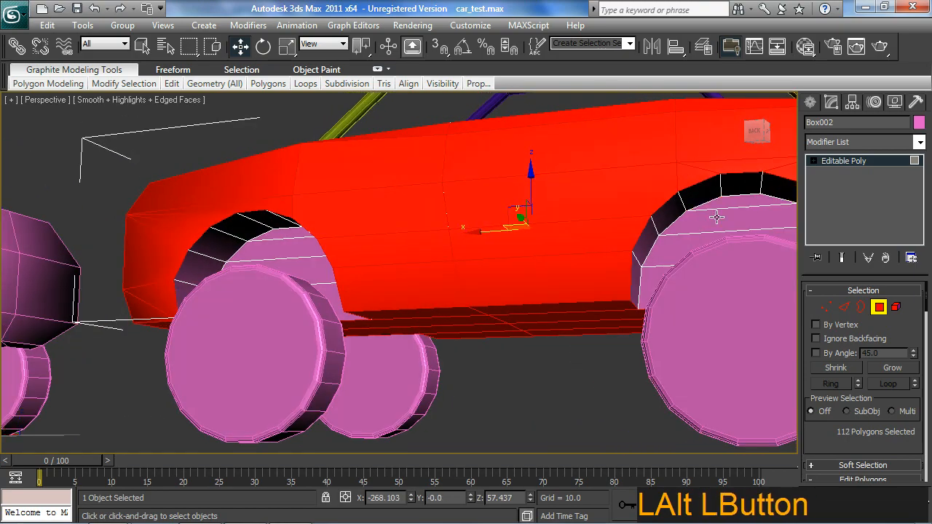
drag(718, 216, 516, 243)
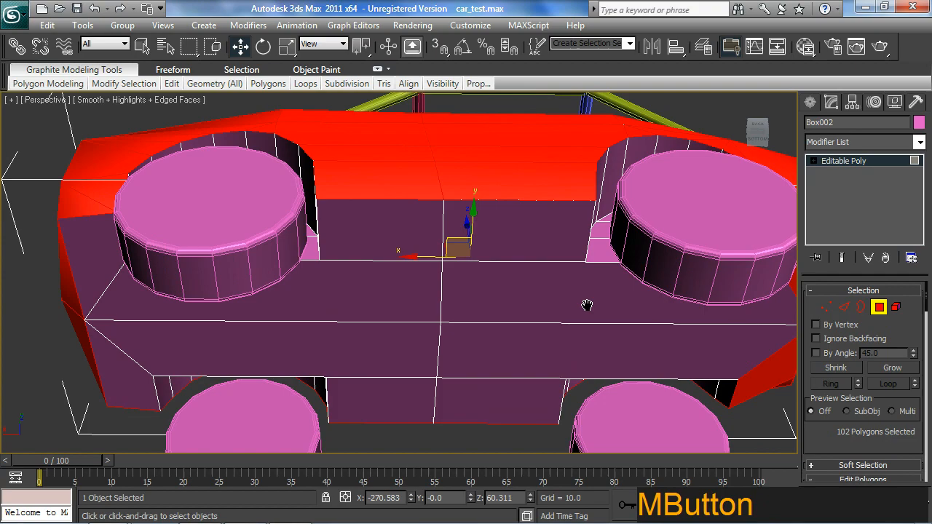
drag(587, 306, 541, 315)
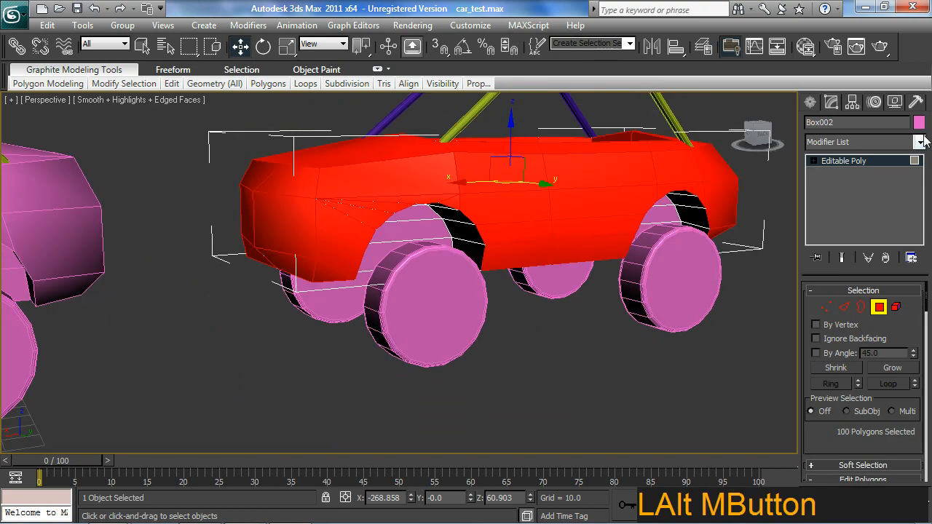
Step: Apply a MeshSmooth modifier to Box002 using NURMS at 1 iteration
click(919, 142)
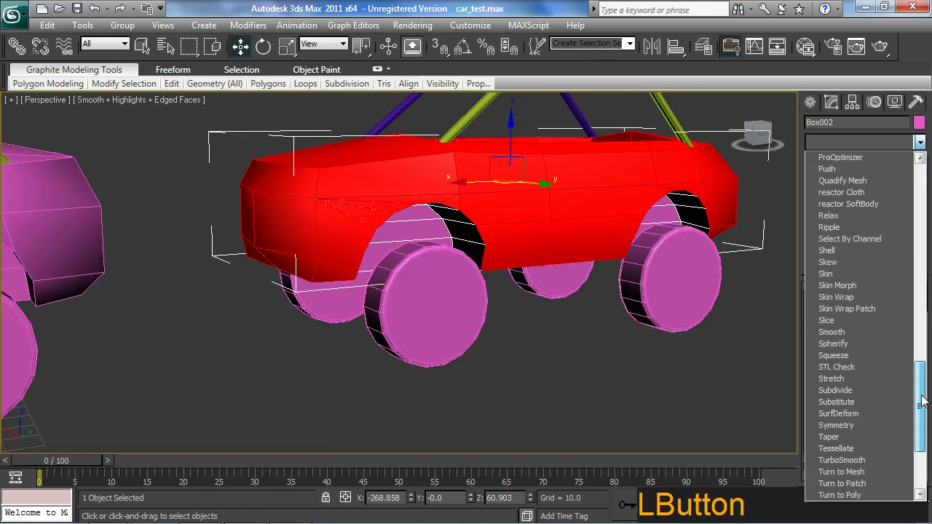
click(842, 459)
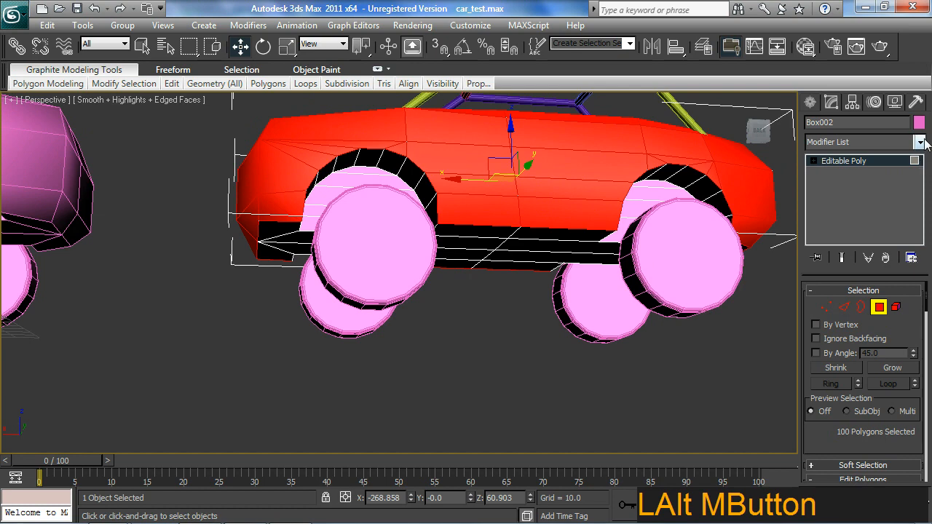
click(919, 142)
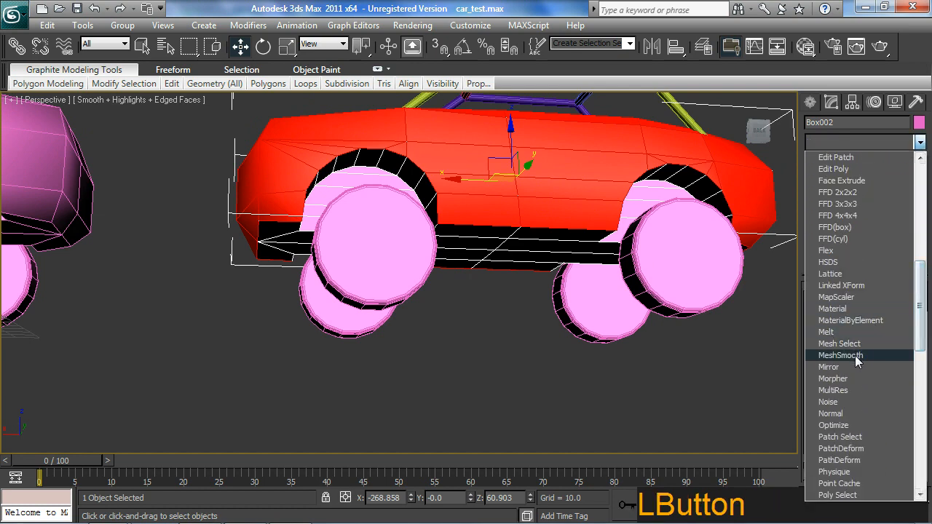
click(839, 355)
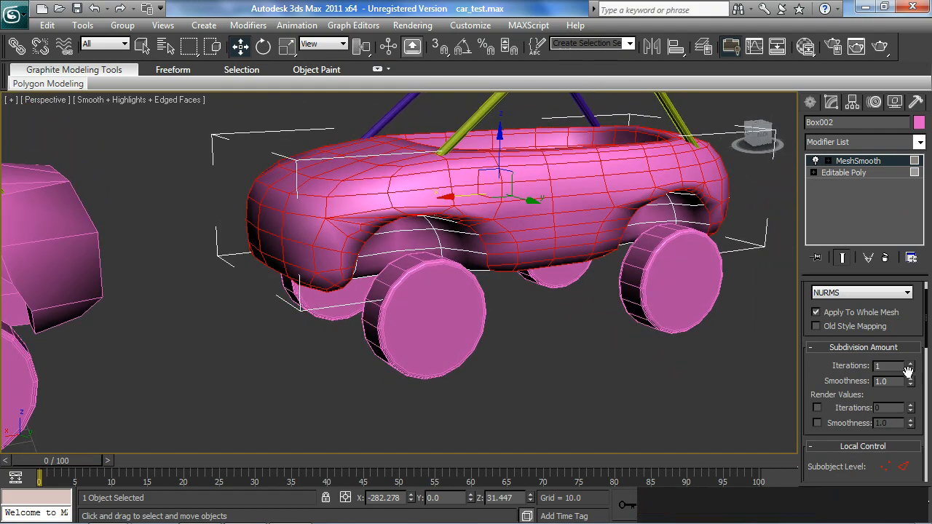
Step: Set MeshSmooth to 2 iterations, Quad Output subdivision and 0.0 smoothness
click(909, 363)
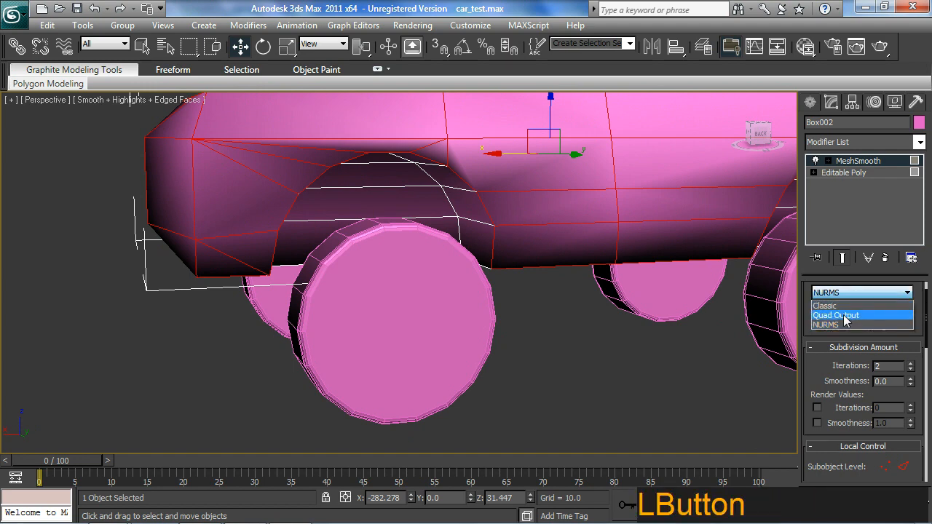
click(835, 315)
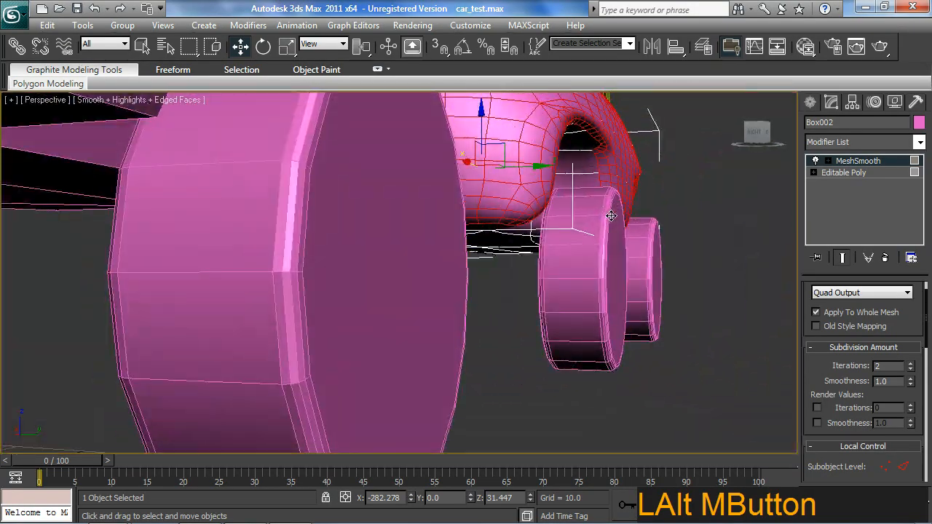
drag(611, 216, 689, 262)
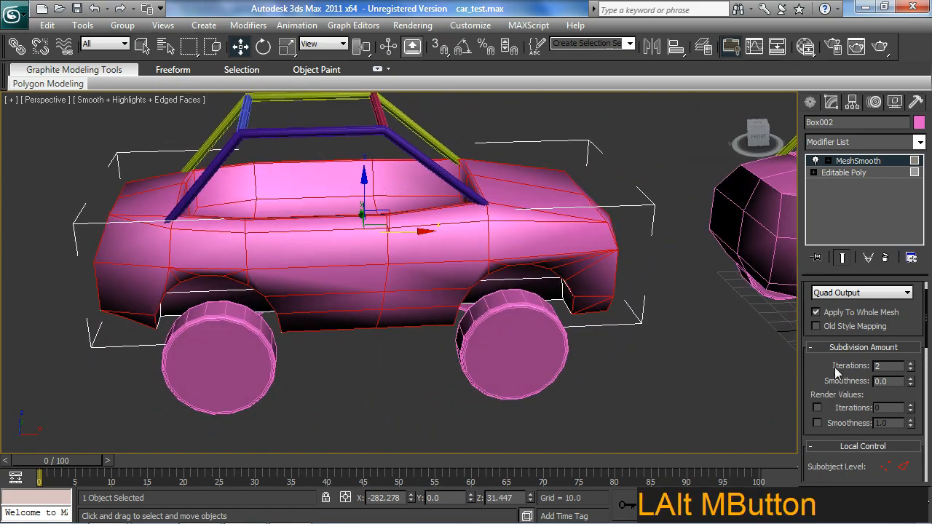
scroll(down, 3)
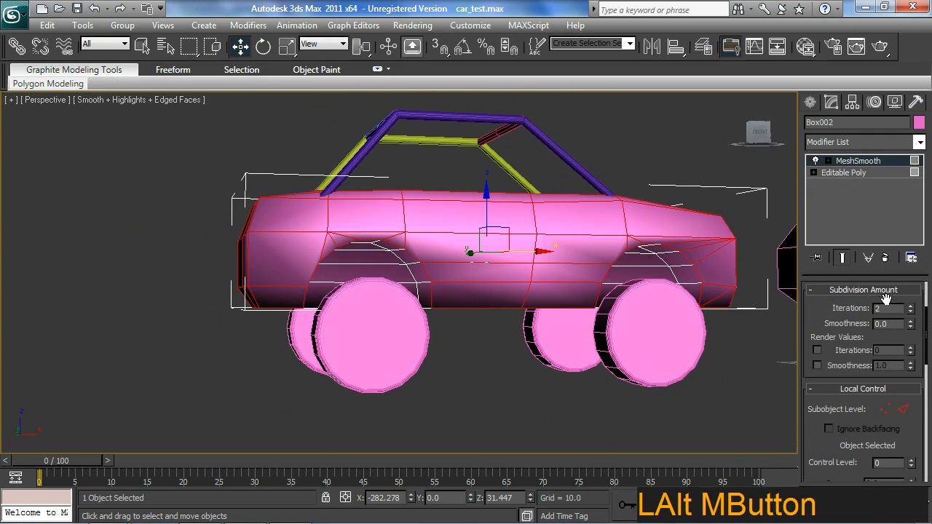
drag(909, 321, 909, 306)
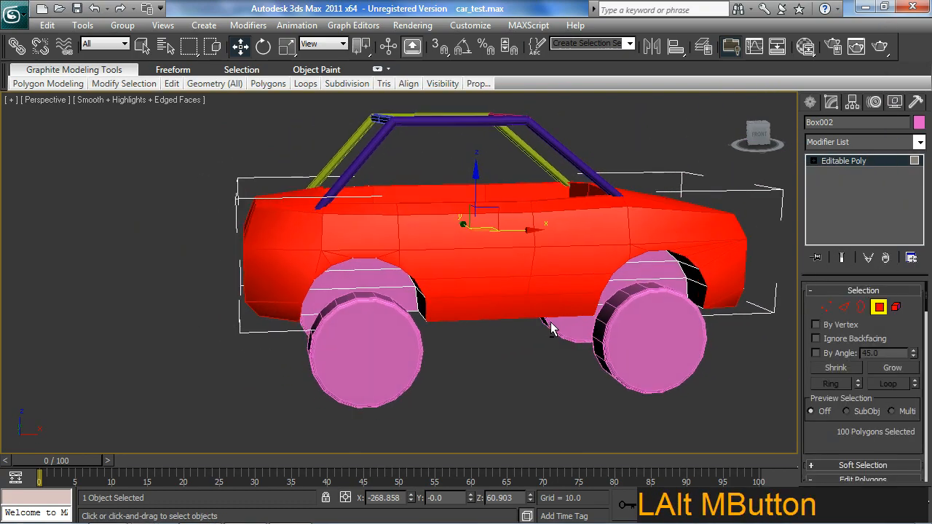
Step: Select the 20 edges tracing both wheel-arch openings and the body's lower edge
drag(553, 327, 510, 418)
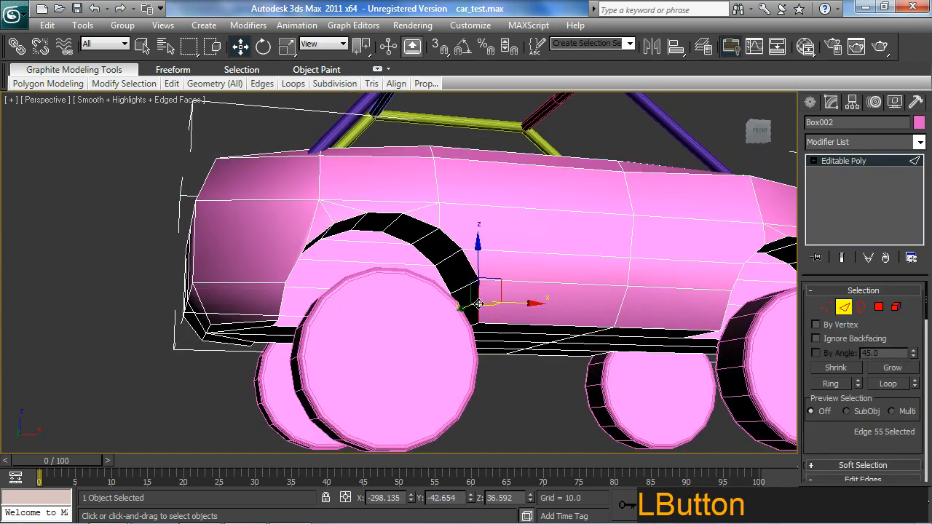
click(397, 212)
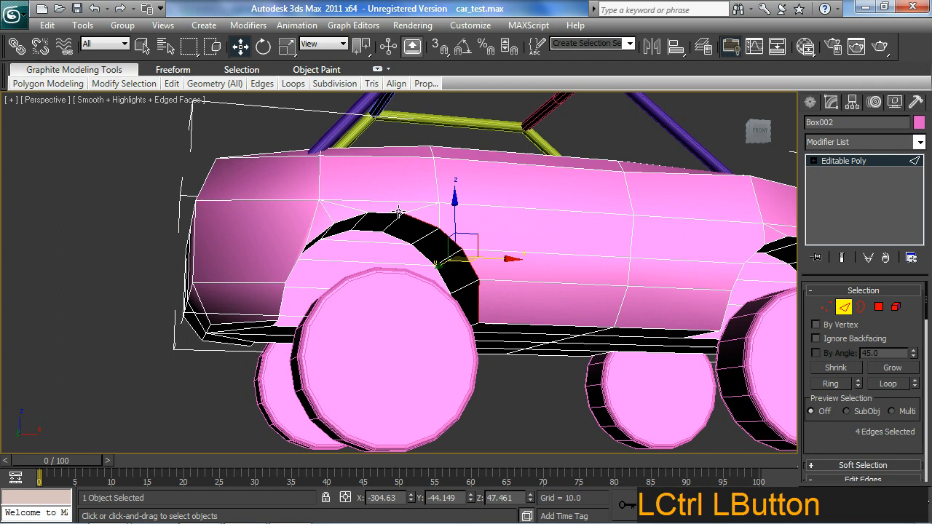
click(350, 219)
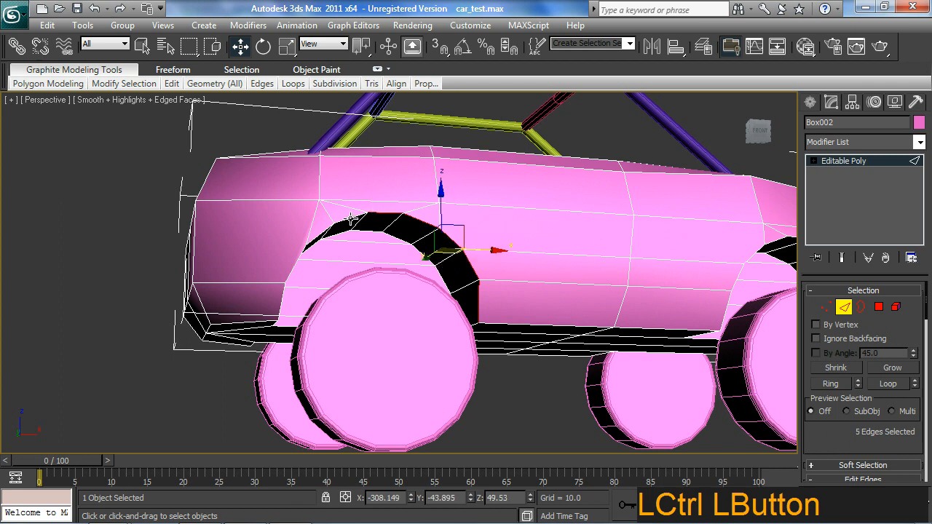
key(ctrl+z)
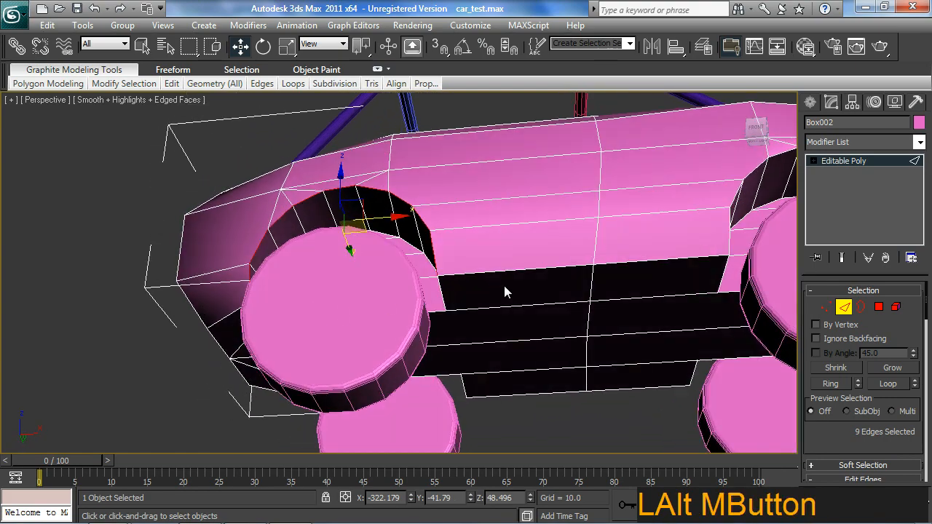
drag(506, 291, 643, 299)
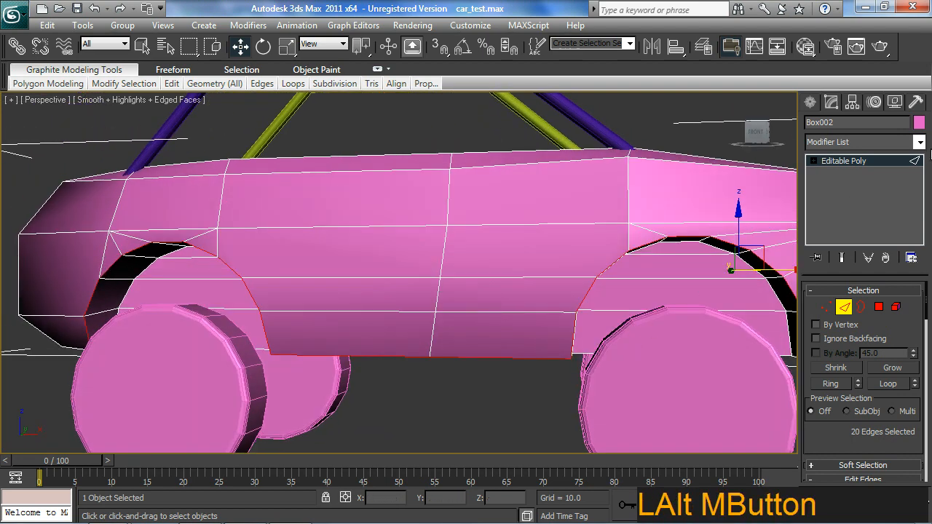
Step: Chamfer the arch and lower-body edges into a narrow strip from the Graphite Edges panel
click(335, 83)
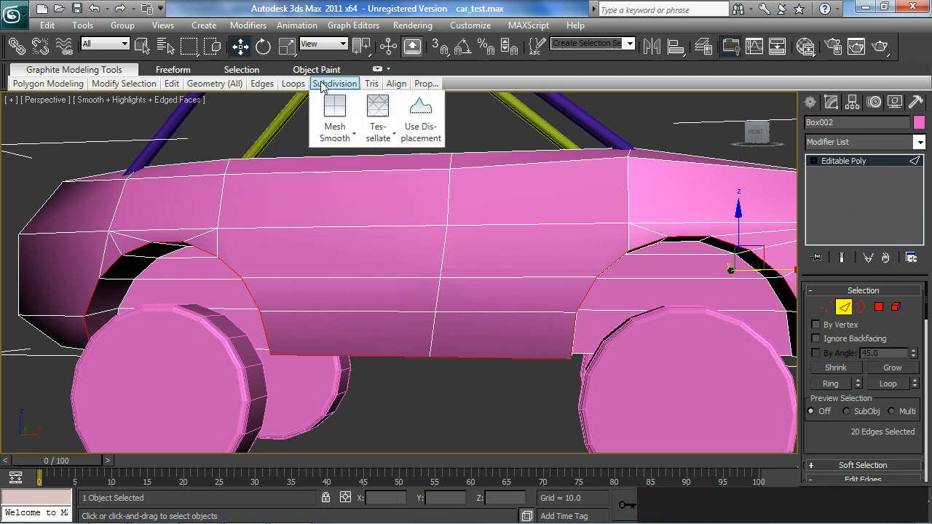
click(262, 83)
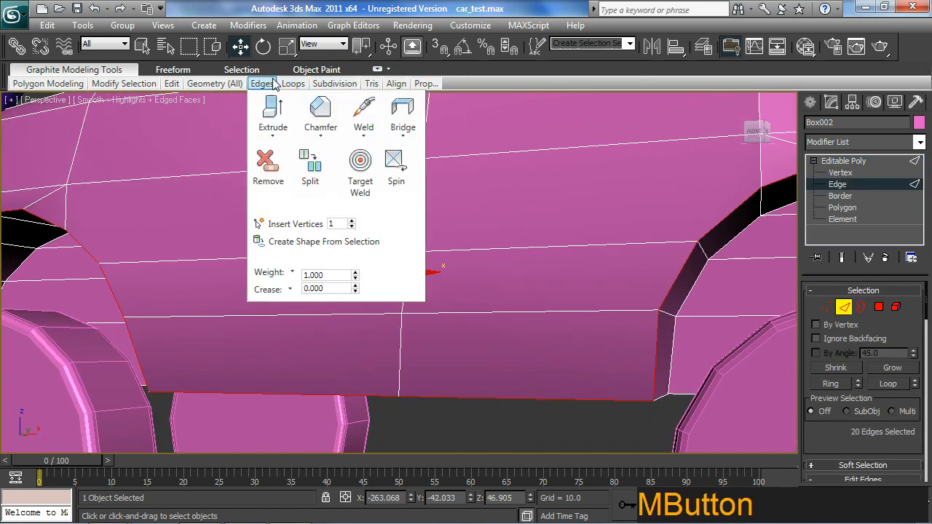
click(321, 117)
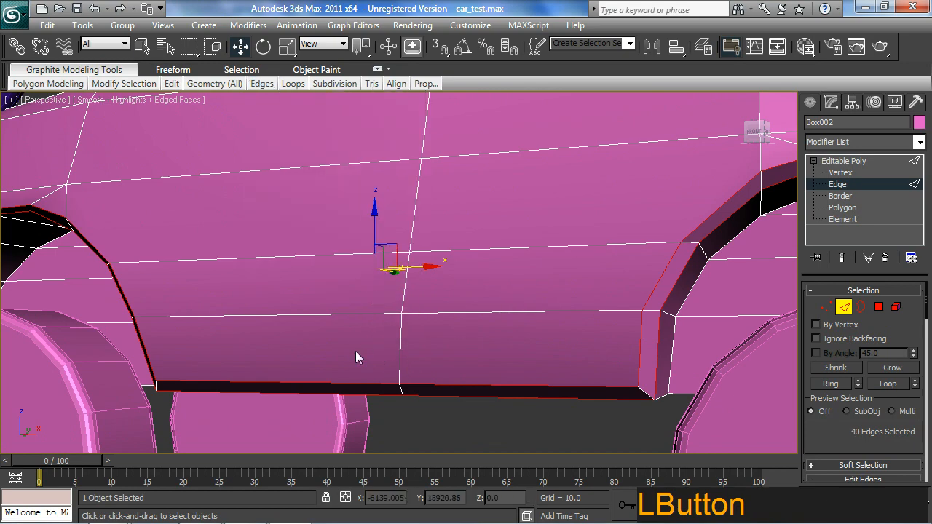
drag(357, 357, 408, 346)
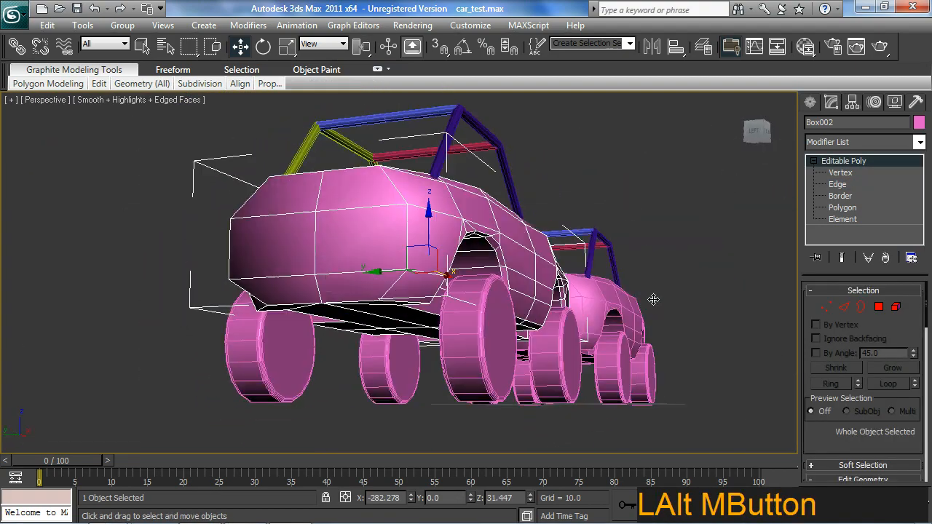
Step: View the car from the Top and delete in Polygon mode, triggering a Collapse All warning
drag(654, 300, 587, 356)
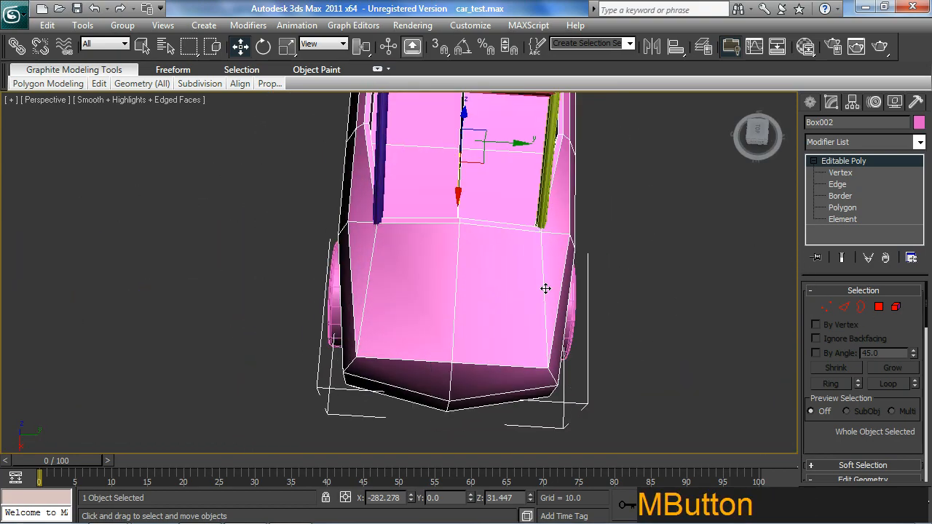
click(842, 208)
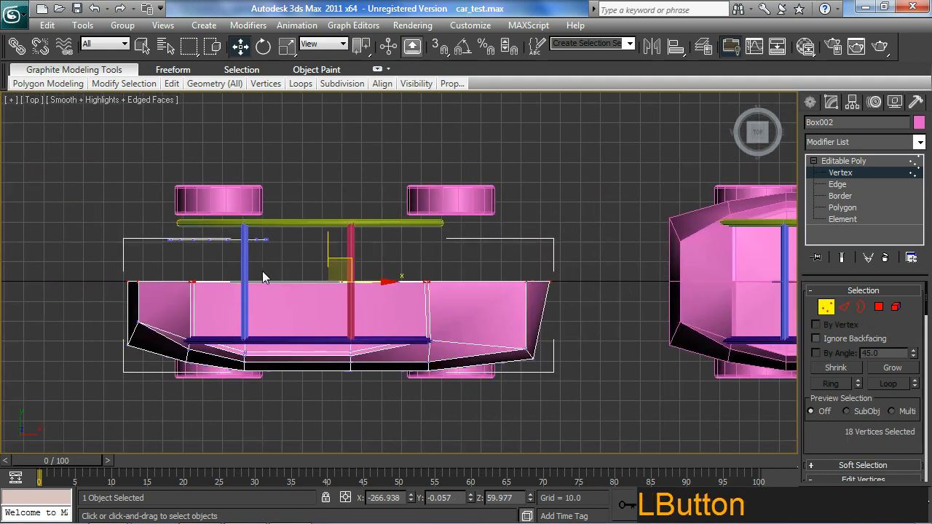
click(842, 208)
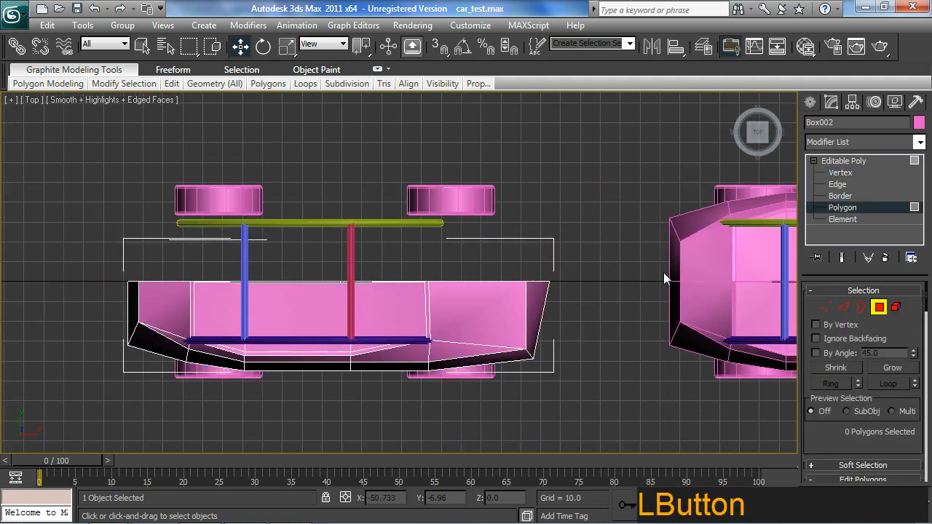
key(Delete)
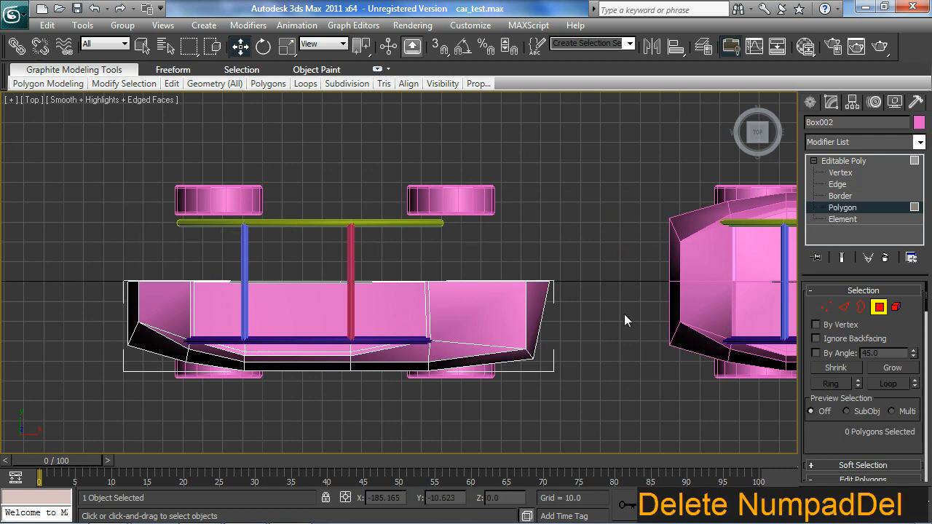
click(840, 173)
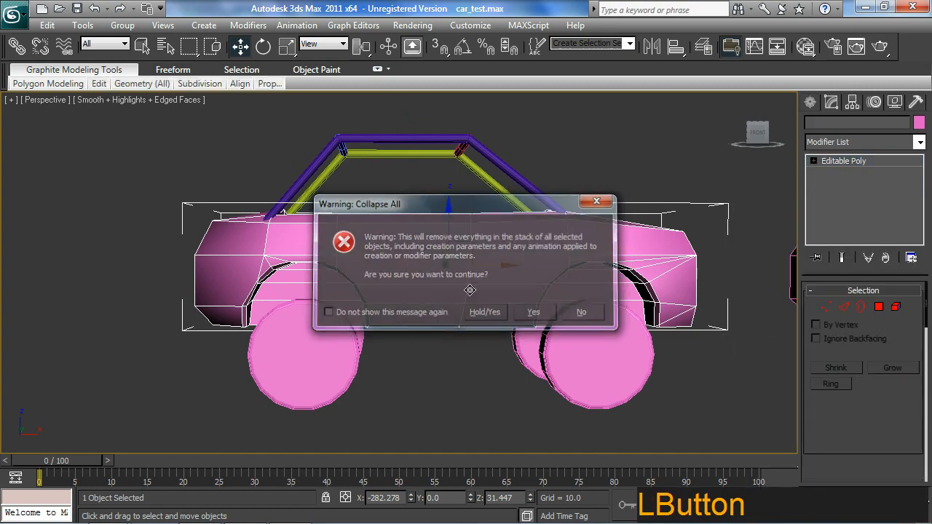
Step: Confirm Collapse All and select Box002's 96 body-side polygons, excluding the wheel-arch faces
click(533, 311)
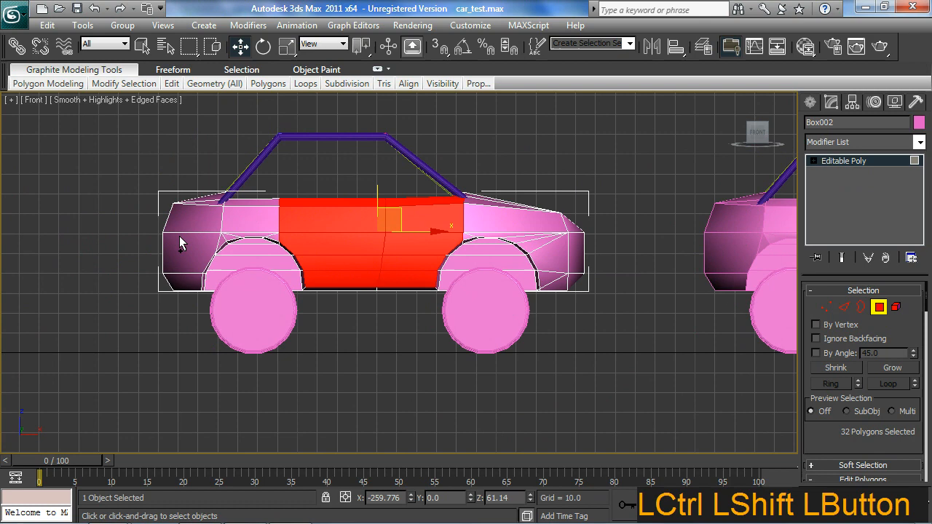
drag(182, 244, 178, 284)
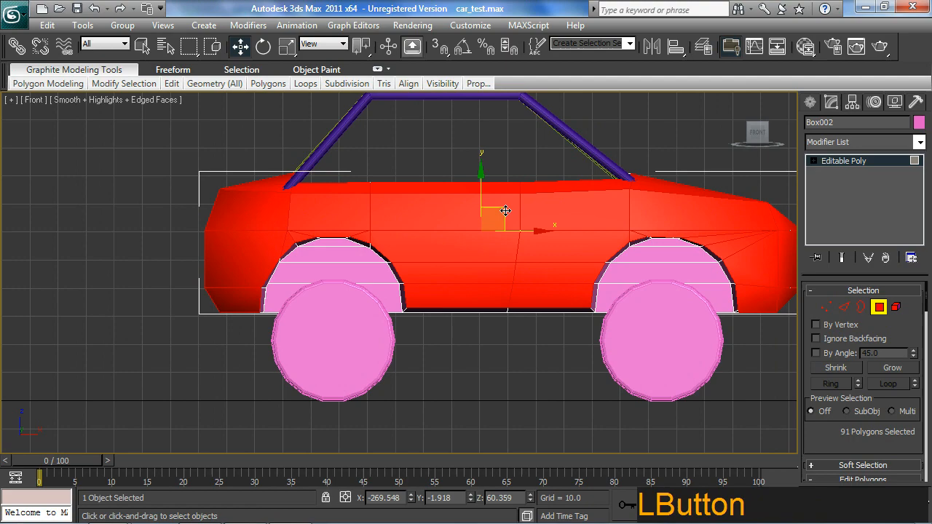
key(ctrl+z)
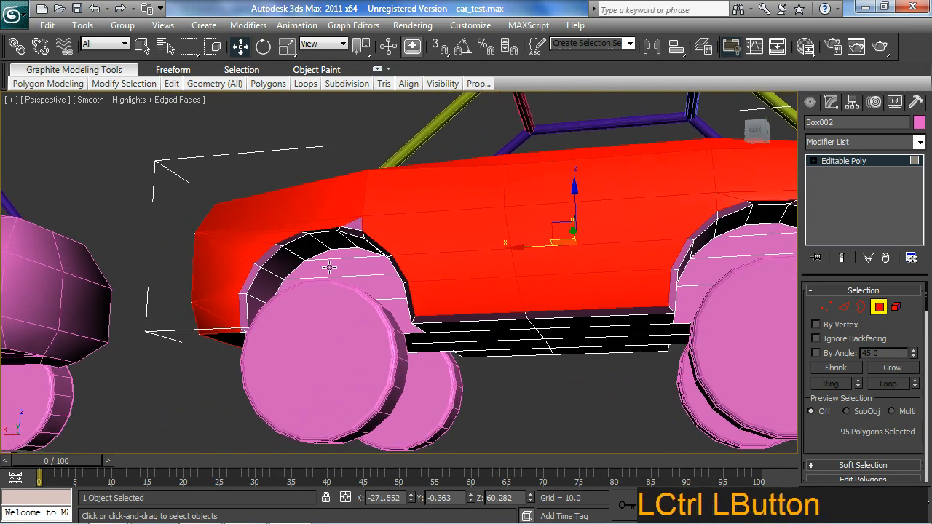
key(ctrl+z)
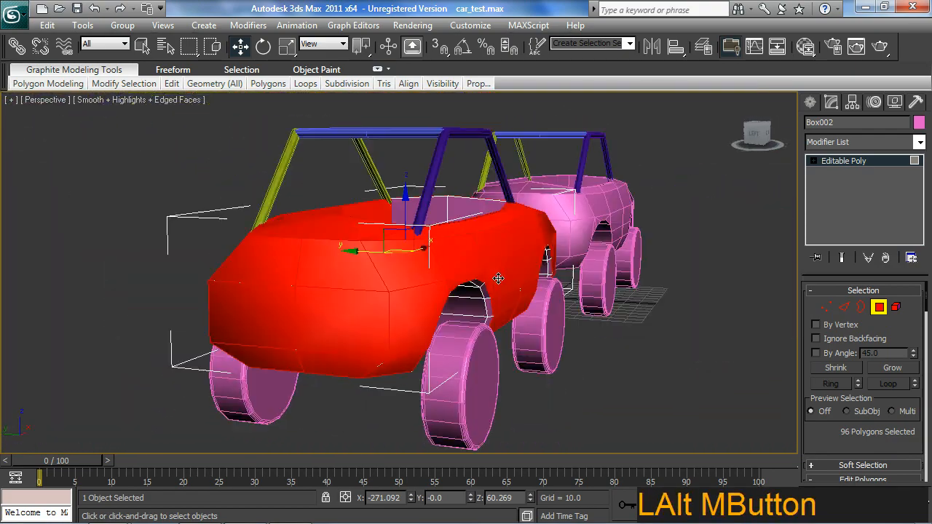
Step: Apply TurboSmooth to Box002, check it from the front, collapse the stack, then select a roll-cage tube
click(919, 142)
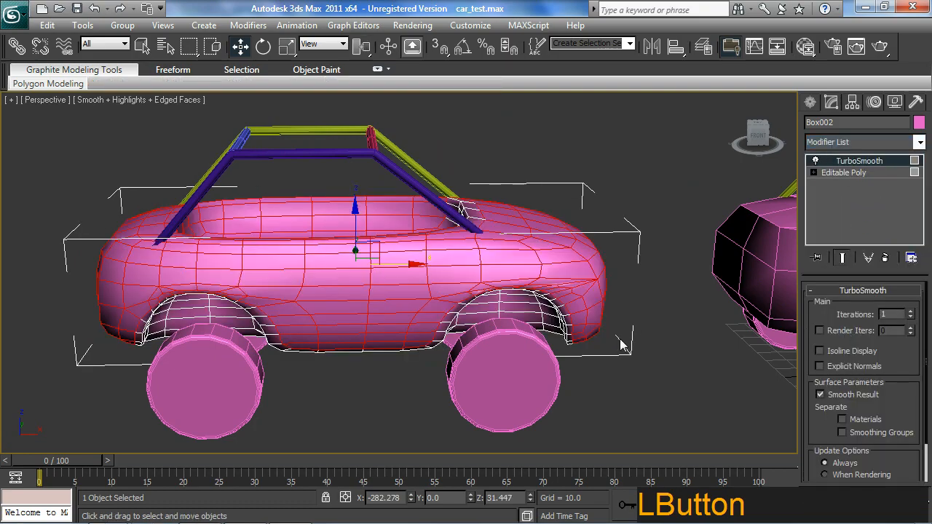
drag(619, 343, 339, 357)
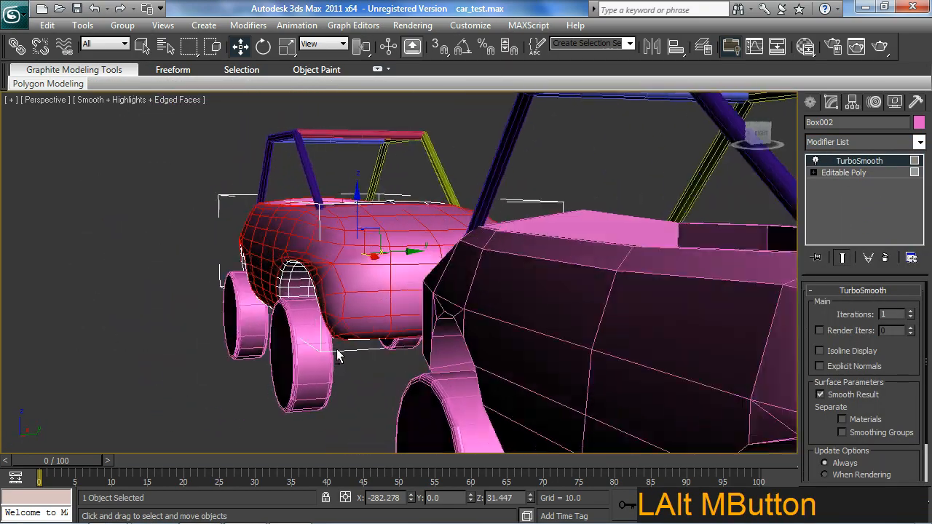
drag(339, 355, 458, 284)
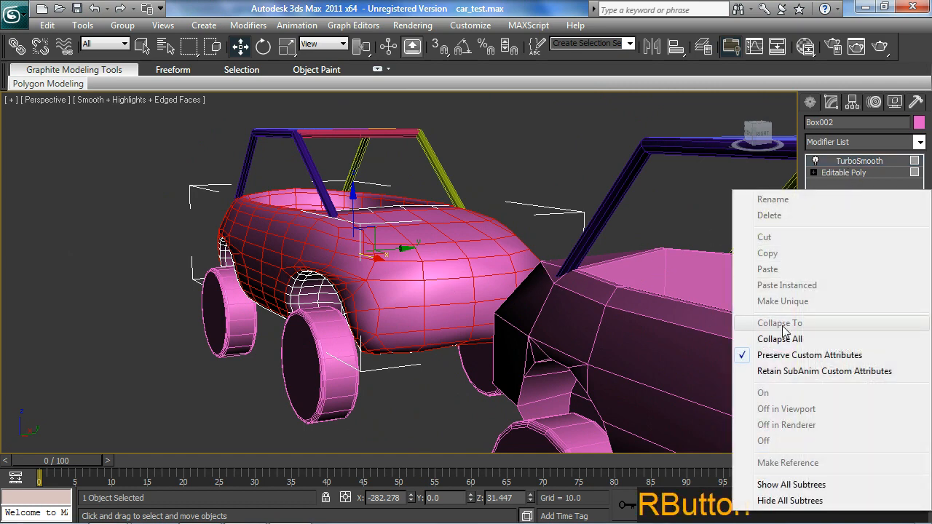
click(779, 339)
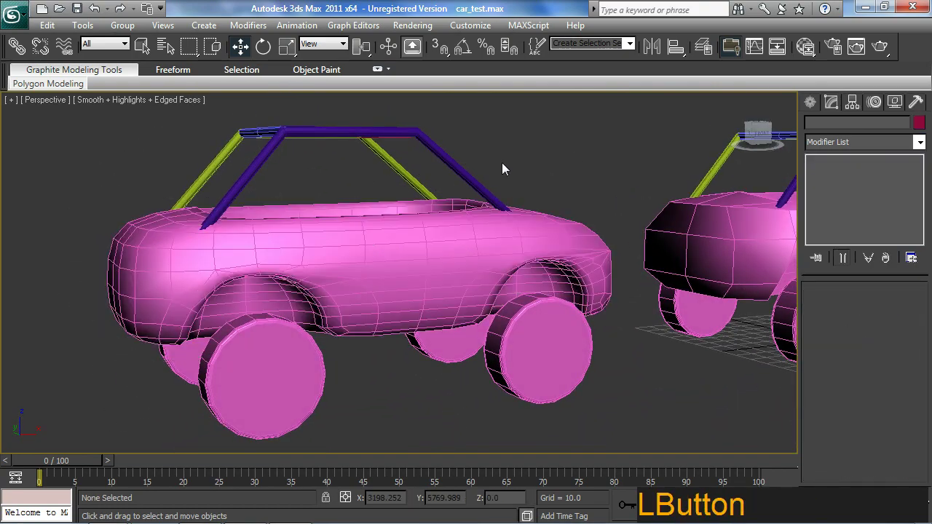
drag(506, 169, 484, 237)
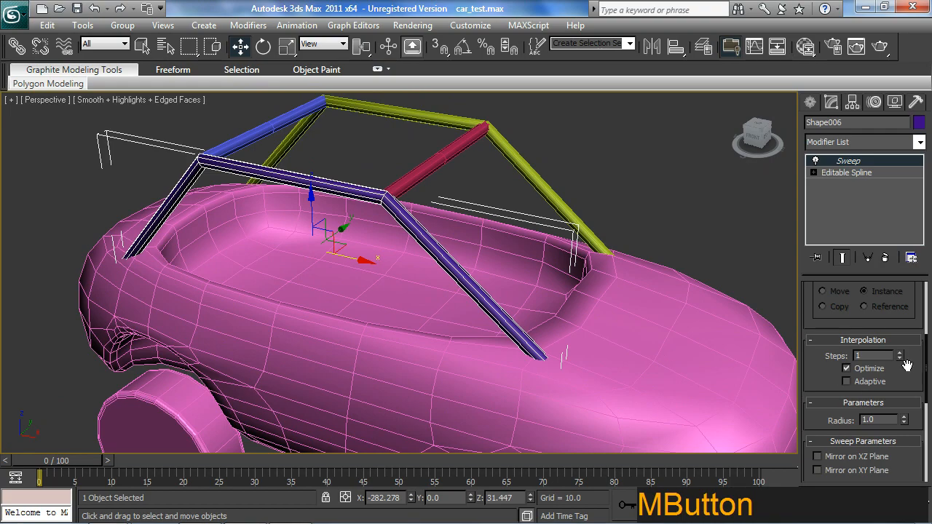
Step: Make the Object001 Editable Poly mesh the active object
click(898, 352)
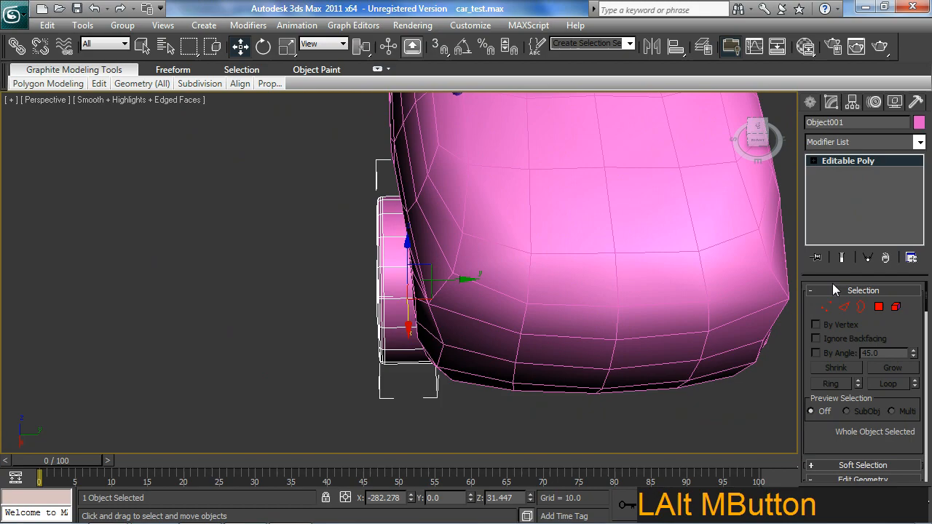
Step: Orbit to the Object001 wheel's tread and select its 36 tread polygons in Polygon mode
click(844, 307)
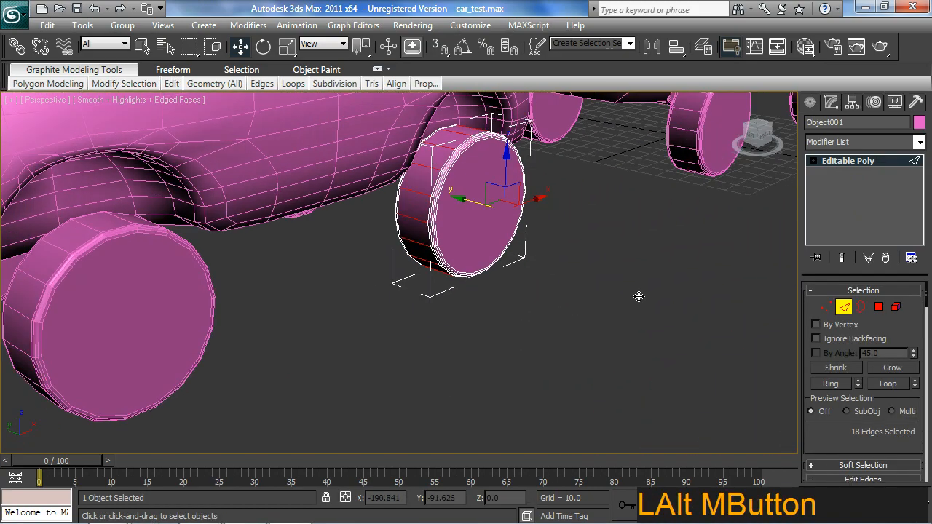
drag(639, 296, 510, 357)
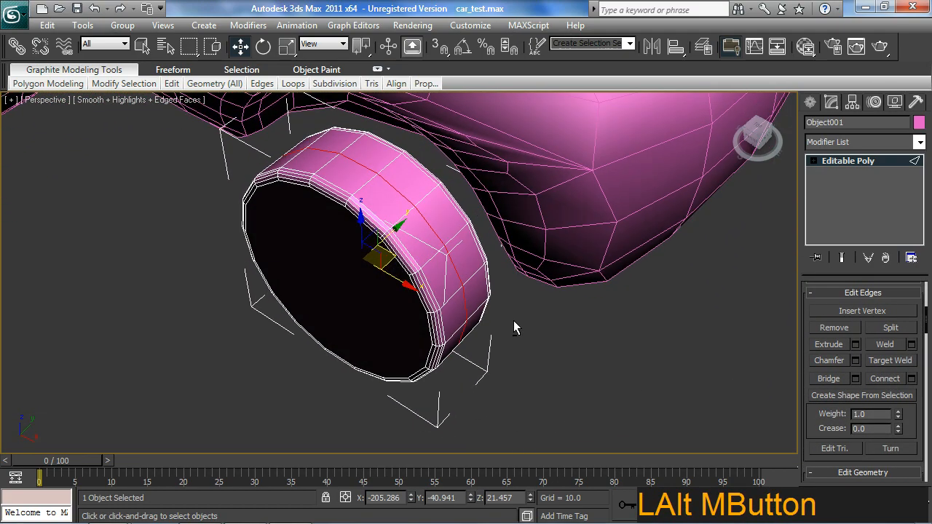
drag(510, 328, 429, 233)
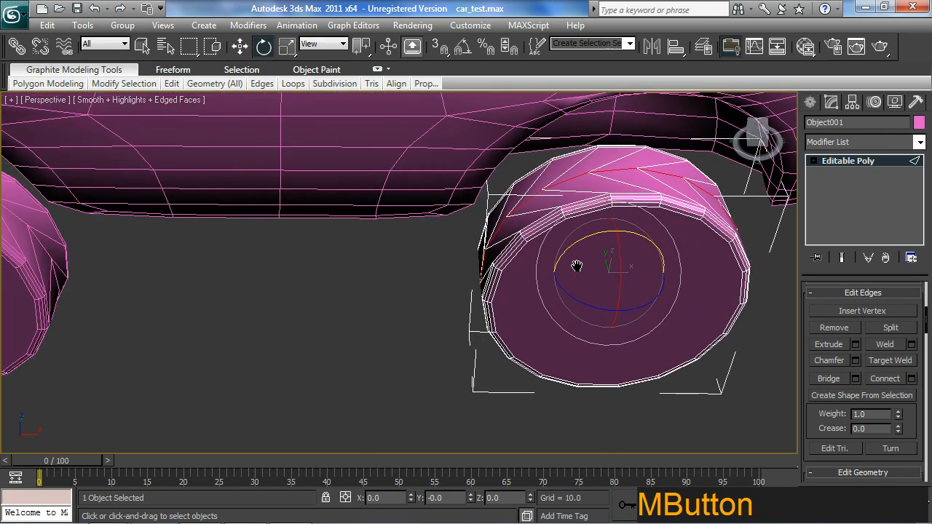
drag(575, 266, 430, 211)
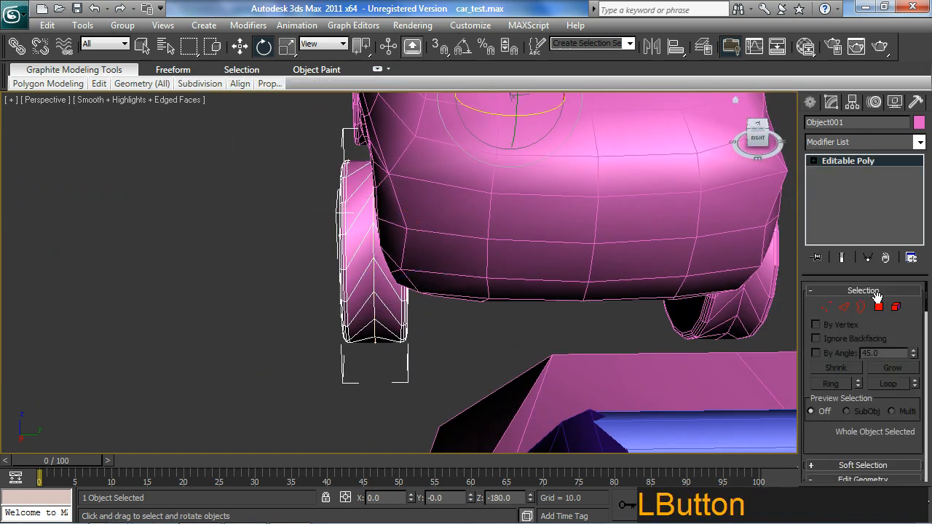
click(879, 307)
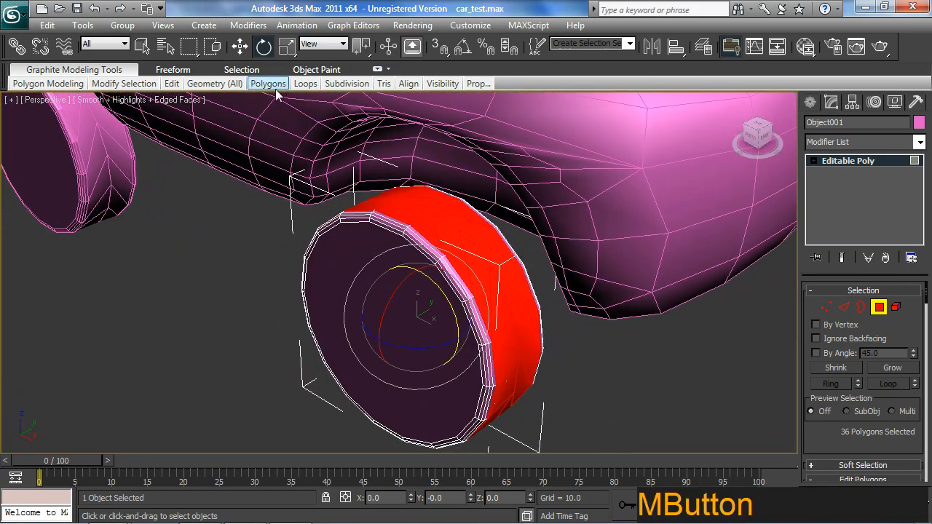
Step: Bevel the tread polygons from the Graphite ribbon, adjusting Outline and Height for a jagged tread
click(268, 83)
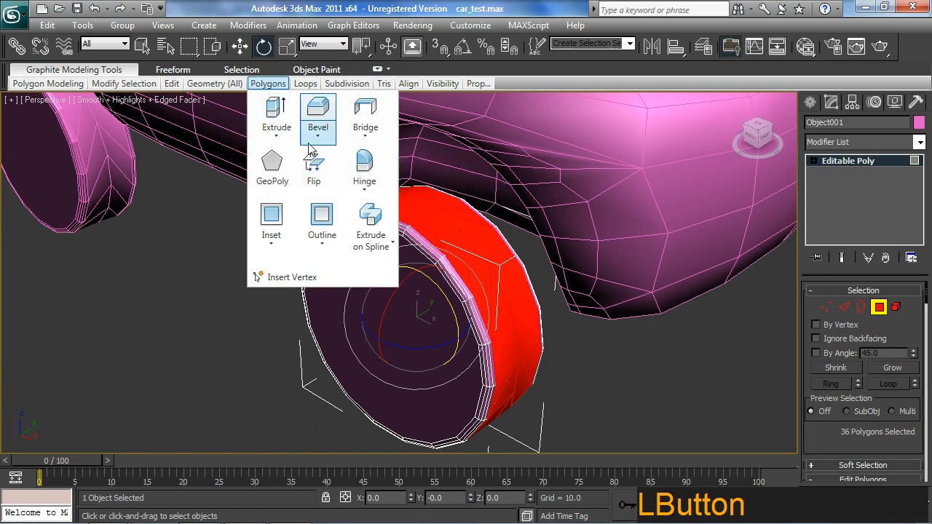
click(318, 113)
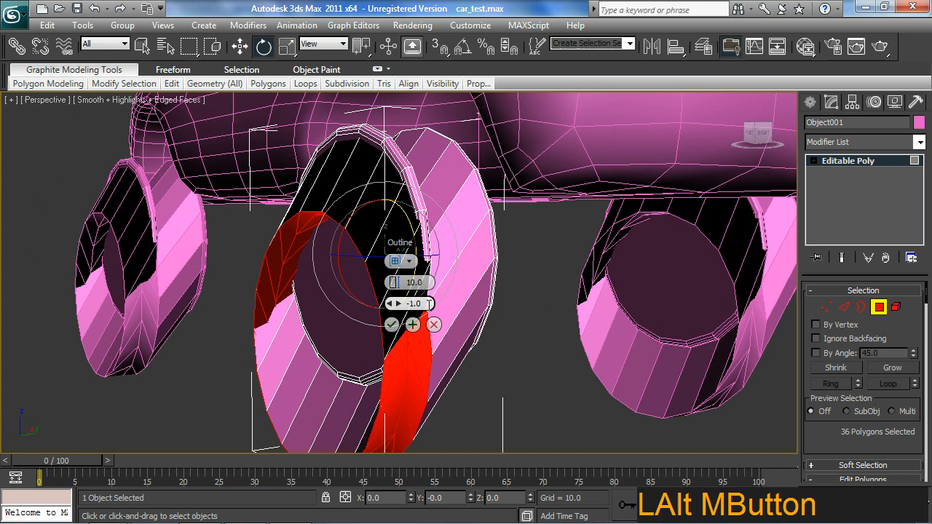
click(396, 261)
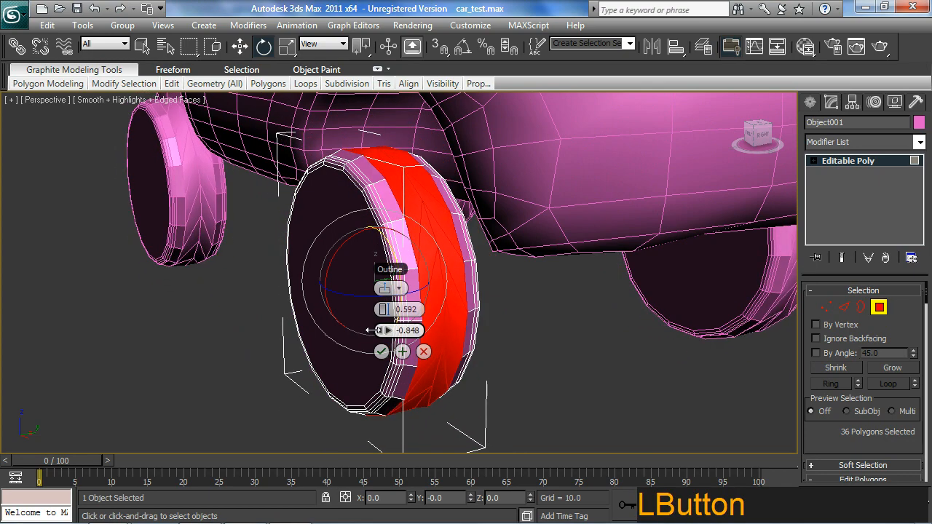
click(398, 288)
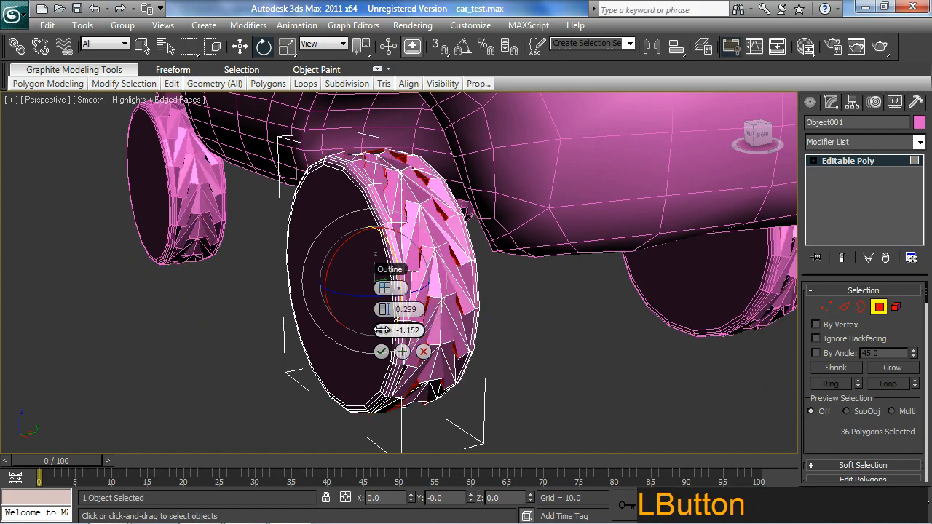
drag(384, 330, 385, 313)
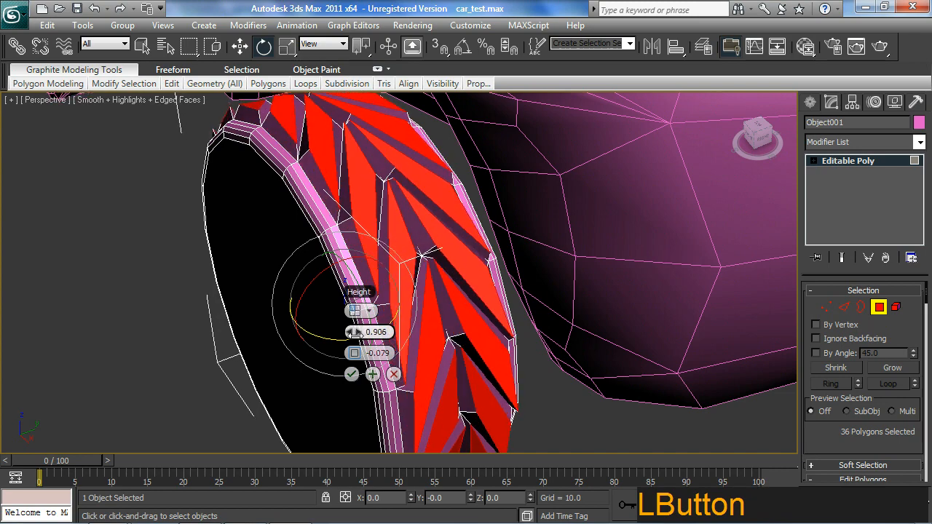
drag(353, 332, 353, 320)
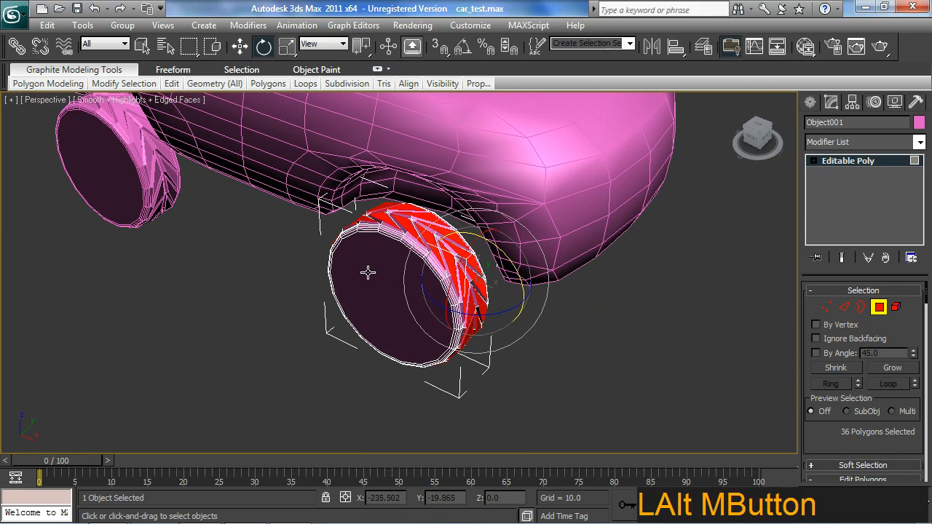
drag(367, 273, 473, 306)
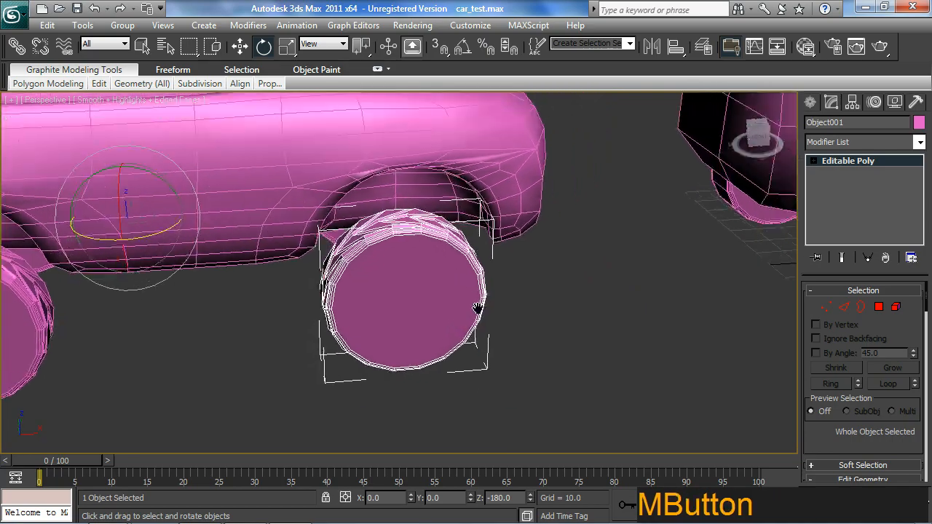
drag(474, 306, 503, 238)
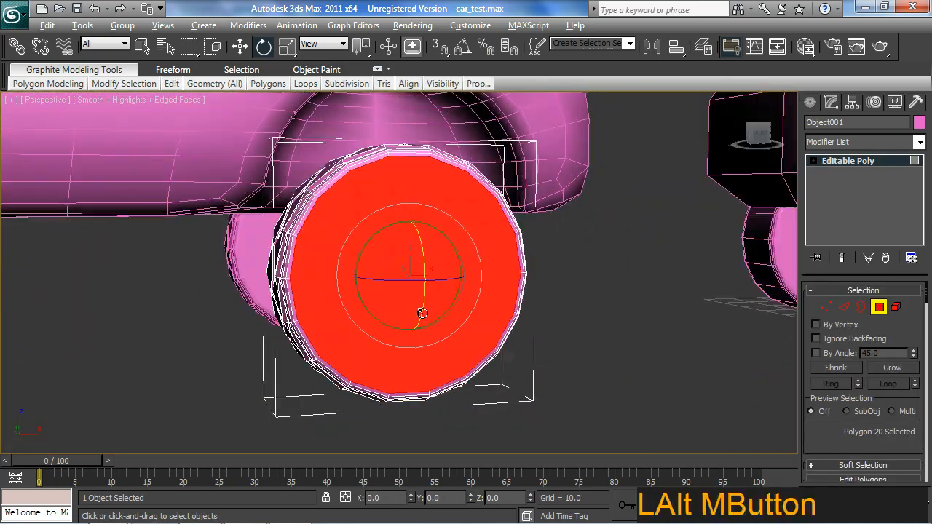
Step: Orbit and zoom toward the wheel's outer hub face
drag(423, 313, 401, 305)
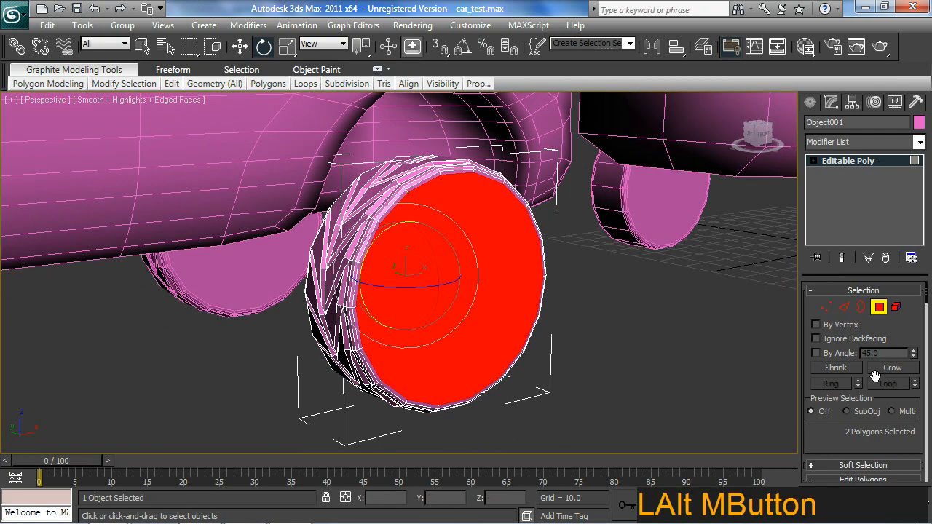
scroll(down, 3)
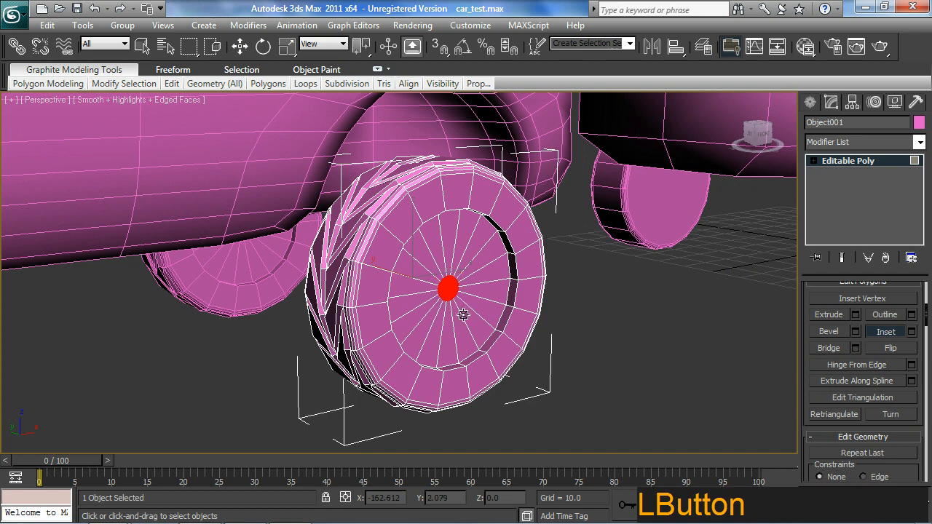
mouse_move(608, 311)
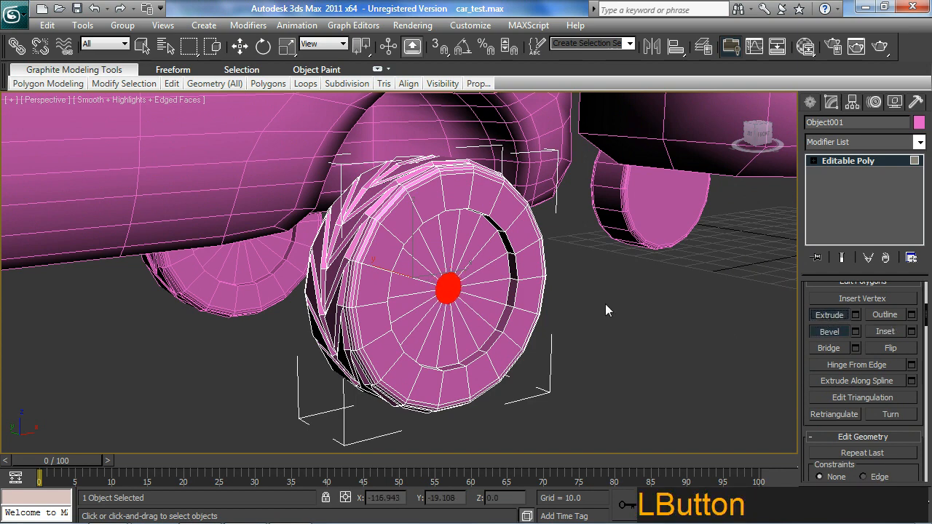